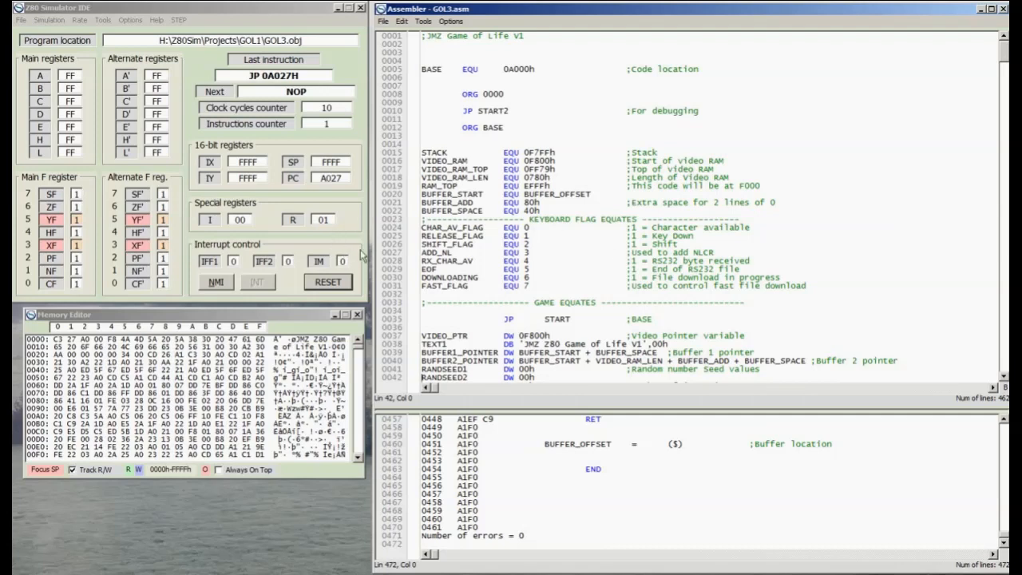
{"action": "mouse_move", "coordinate": [407, 241]}
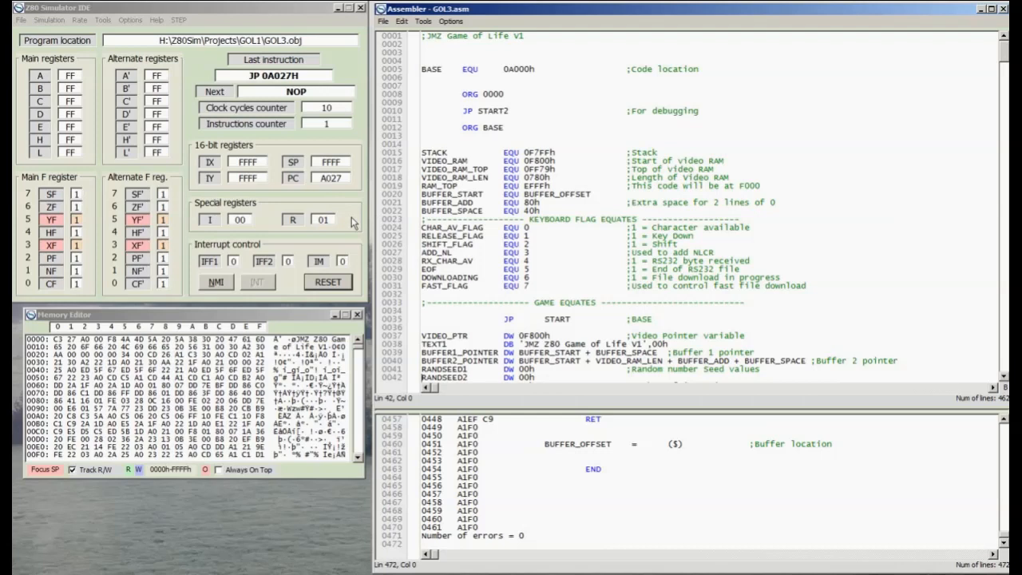
Step: Check the program's version and author information from Help, then dismiss it
{"action": "left_click", "coordinate": [156, 20]}
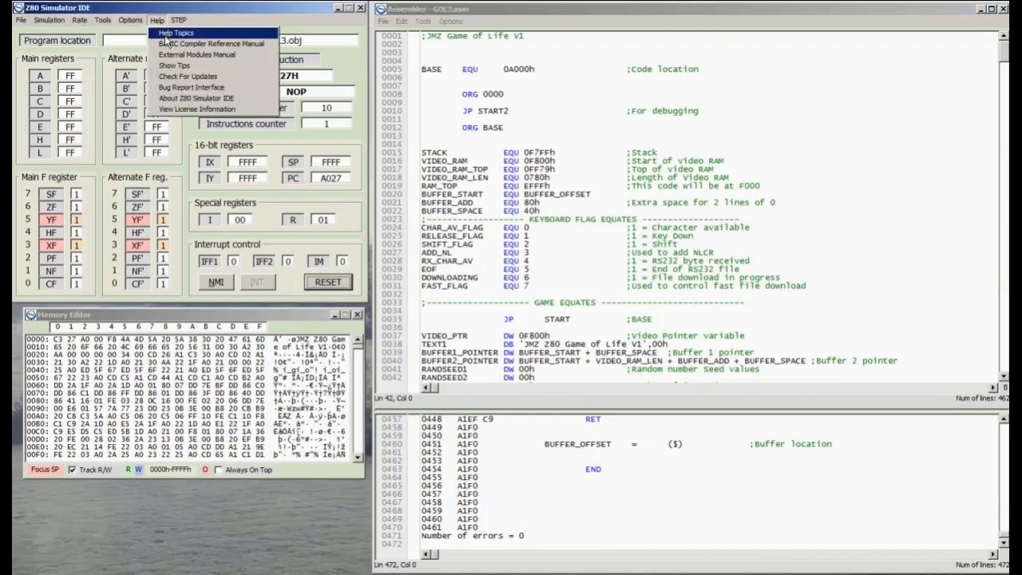
{"action": "left_click", "coordinate": [185, 99]}
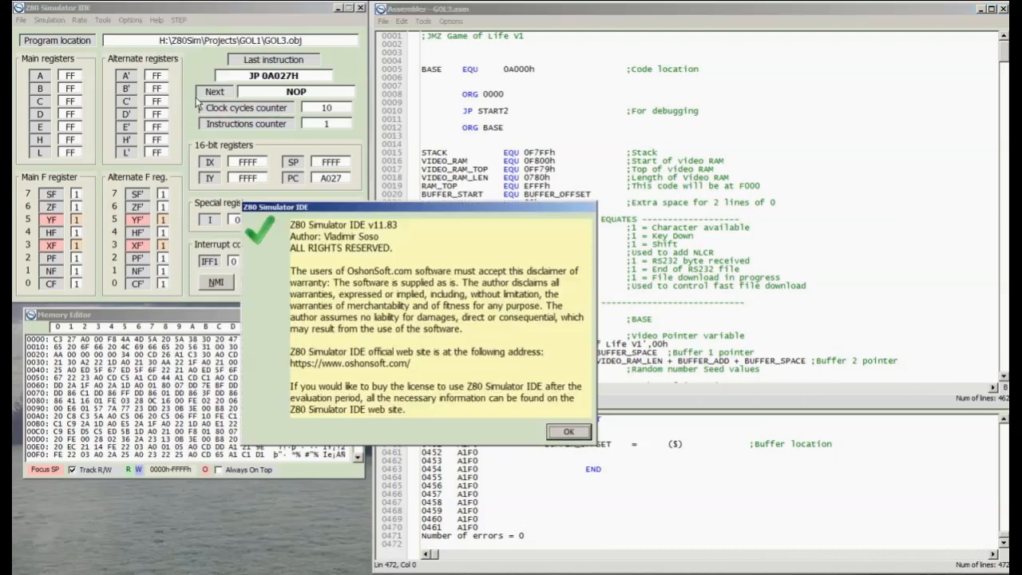
{"action": "left_click", "coordinate": [569, 431]}
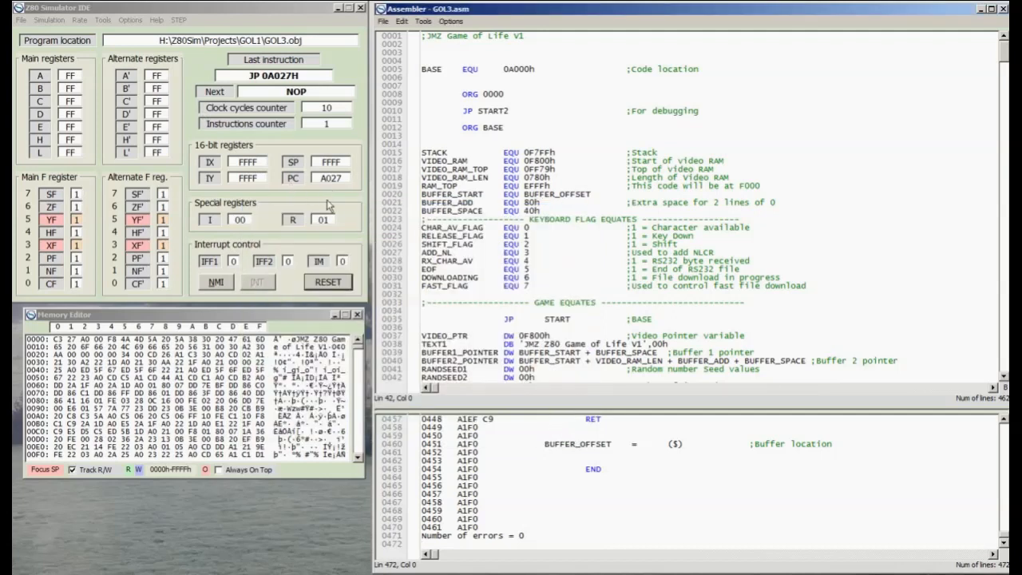
{"action": "mouse_move", "coordinate": [380, 246]}
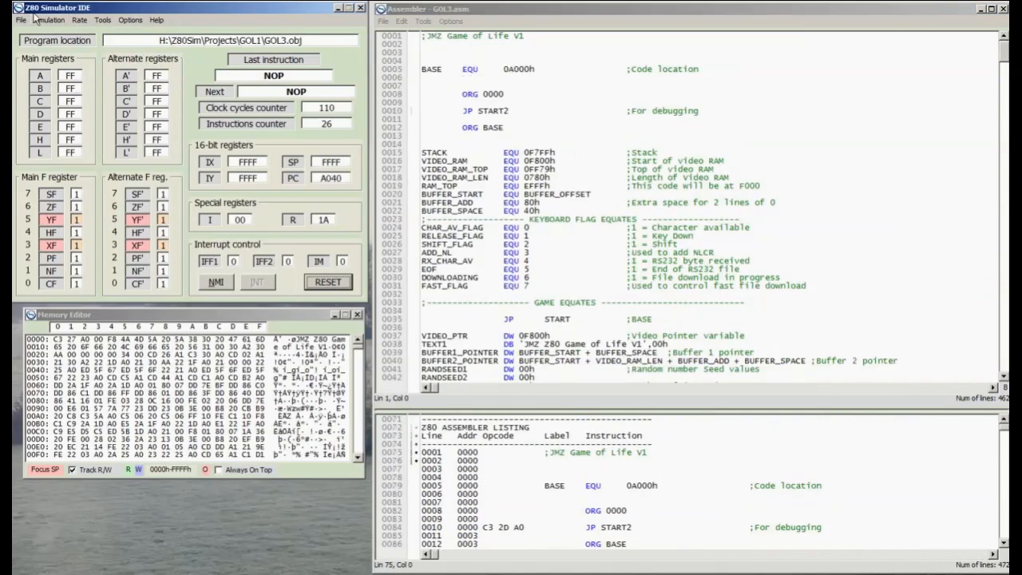
Step: Check the simulation rate, then reassemble the Game of Life source from the Tools menu
{"action": "left_click", "coordinate": [80, 19]}
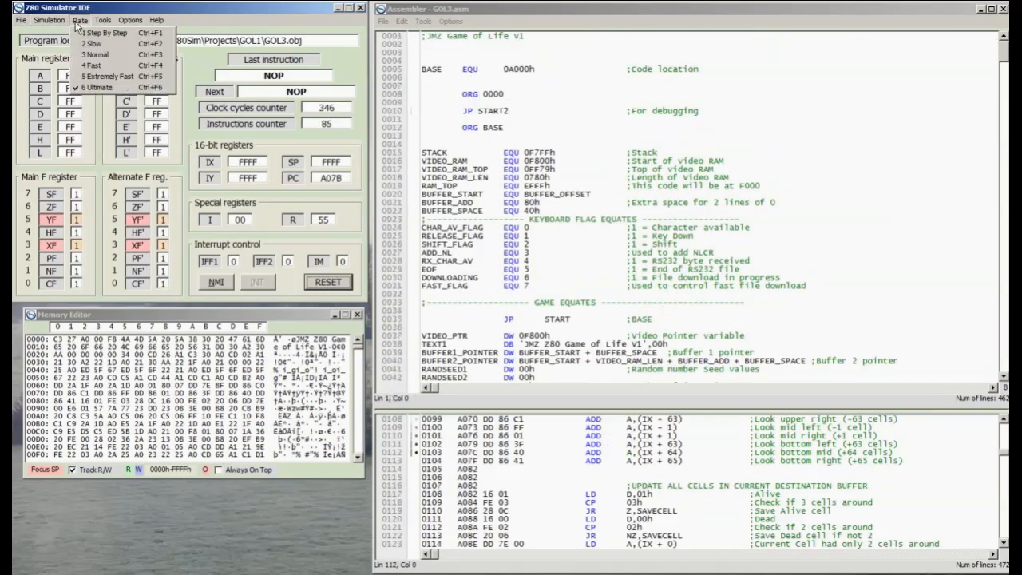
{"action": "left_click", "coordinate": [423, 21]}
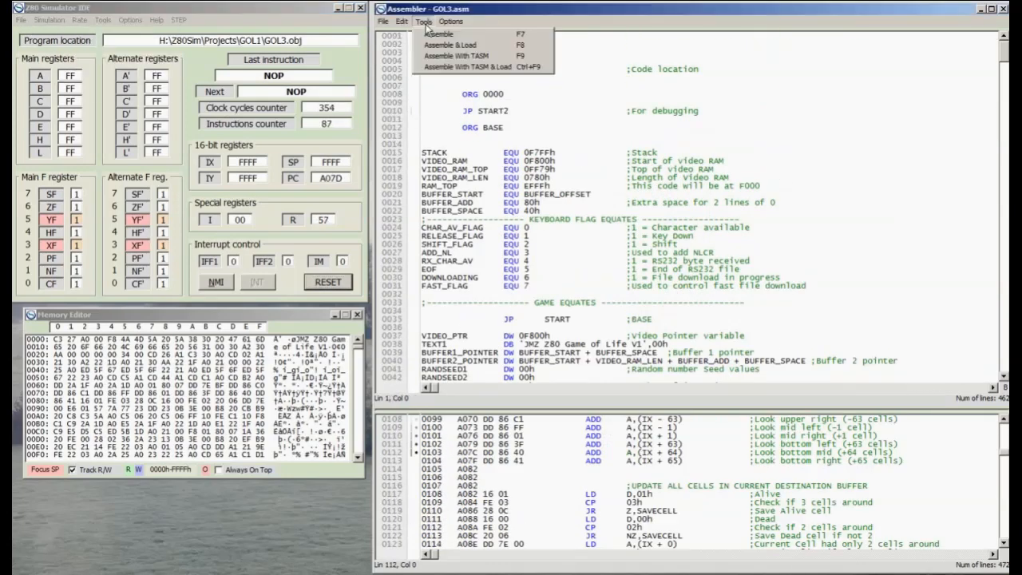
{"action": "left_click", "coordinate": [439, 33]}
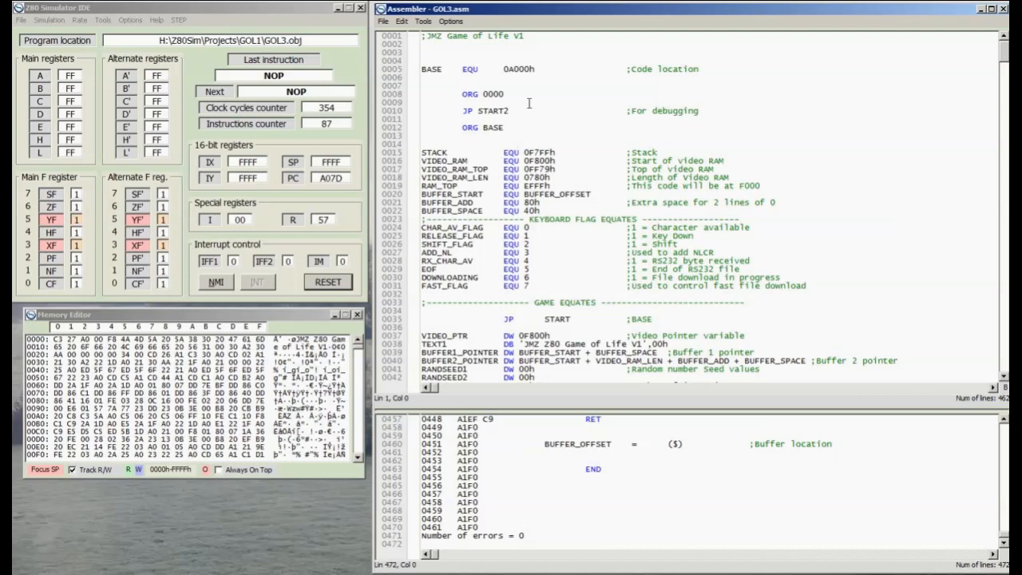
{"action": "mouse_move", "coordinate": [623, 179]}
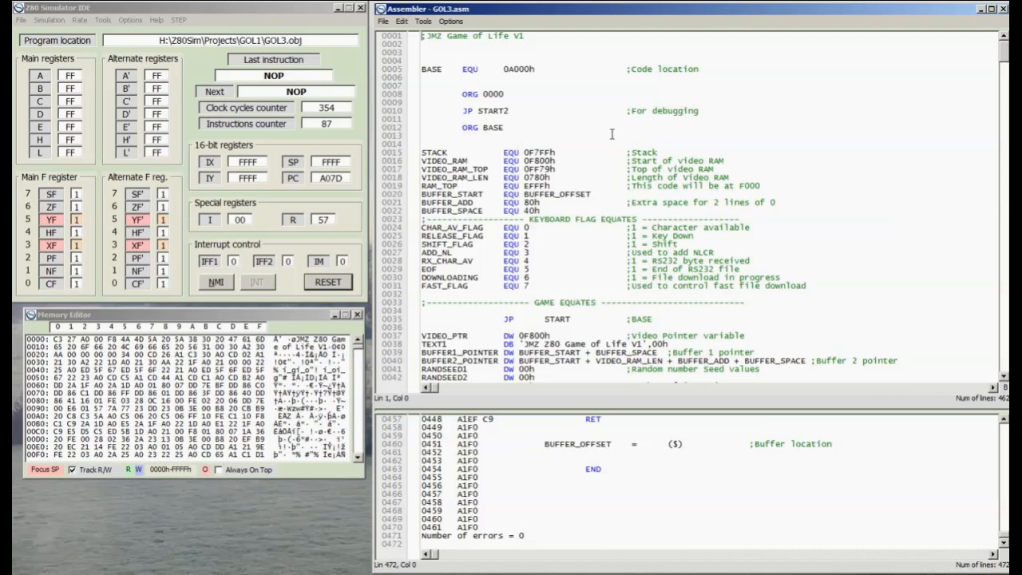
{"action": "mouse_move", "coordinate": [585, 140]}
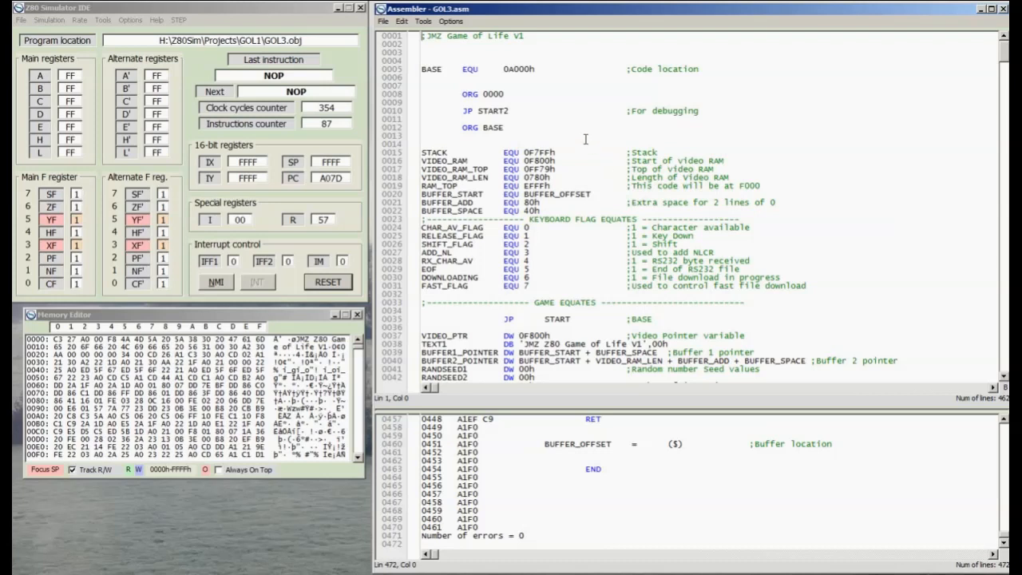
{"action": "mouse_move", "coordinate": [619, 247]}
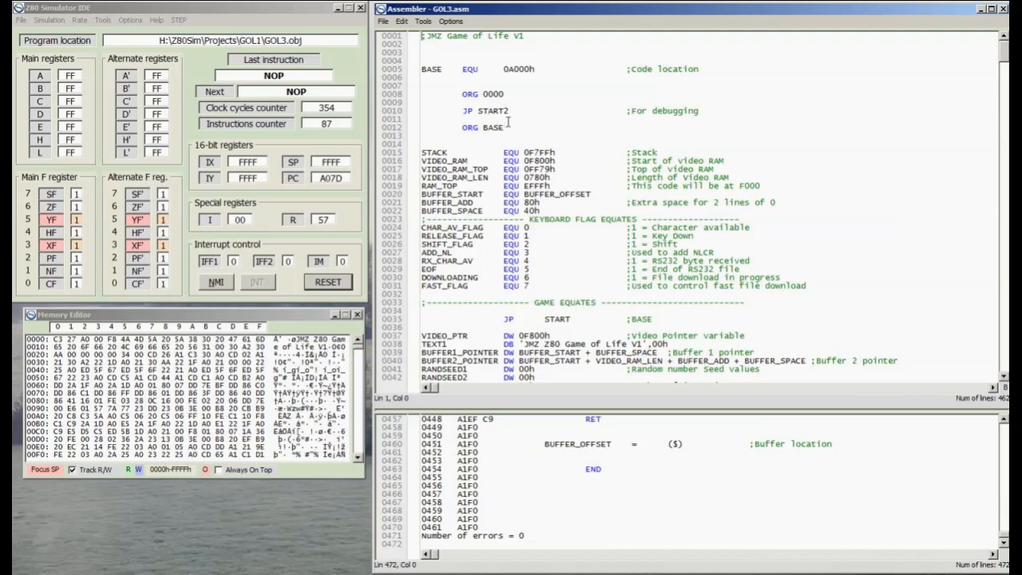
{"action": "mouse_move", "coordinate": [504, 93]}
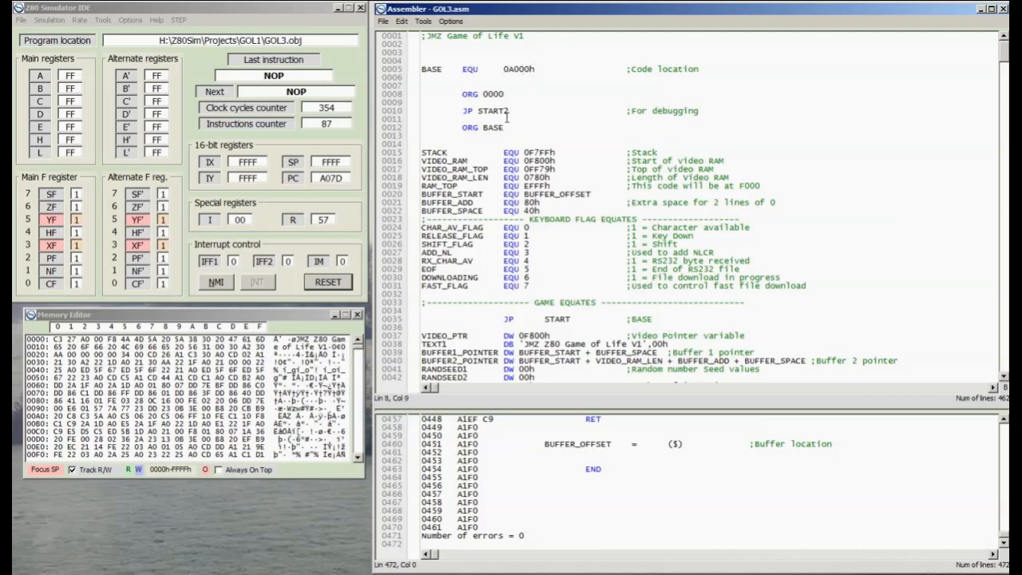
{"action": "scroll", "scroll_direction": "down", "scroll_amount": 3}
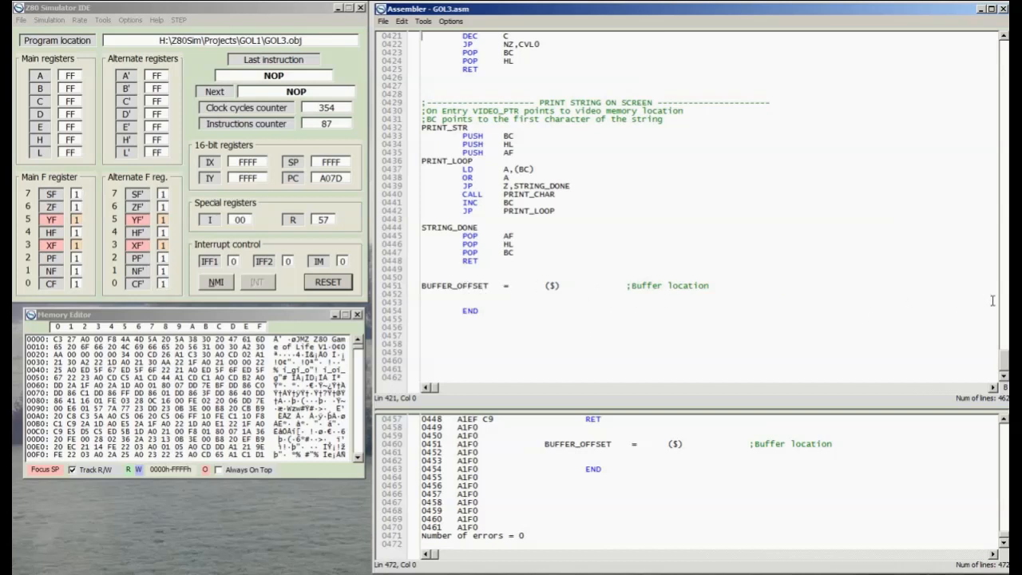
{"action": "scroll", "scroll_direction": "up", "scroll_amount": 3}
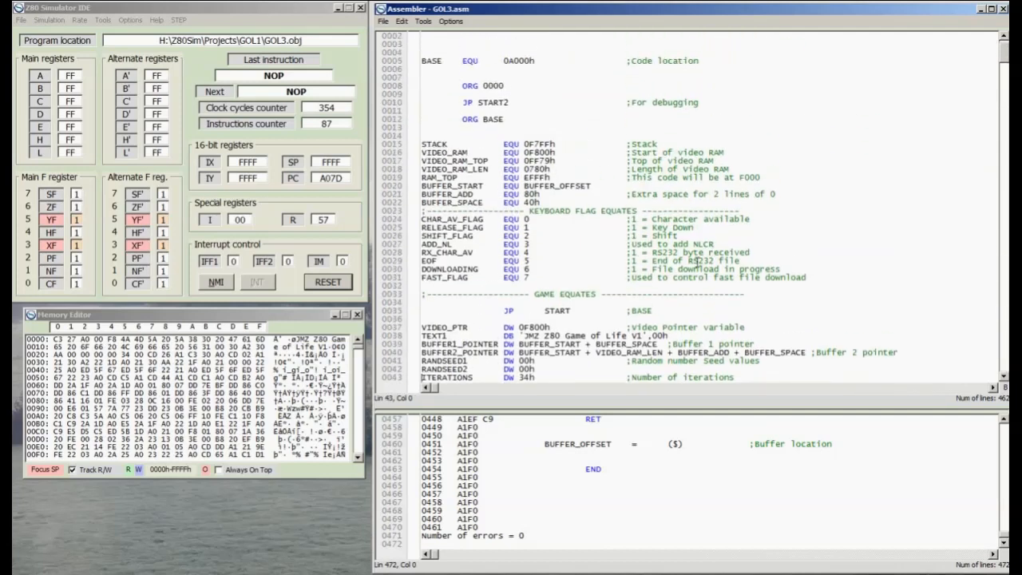
{"action": "scroll", "scroll_direction": "down", "scroll_amount": 3}
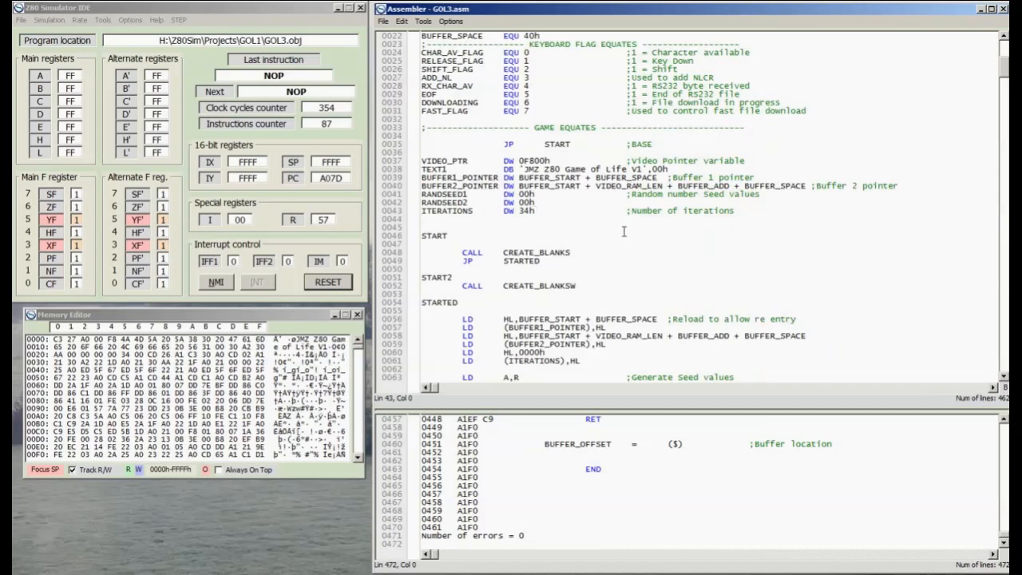
{"action": "mouse_move", "coordinate": [615, 265]}
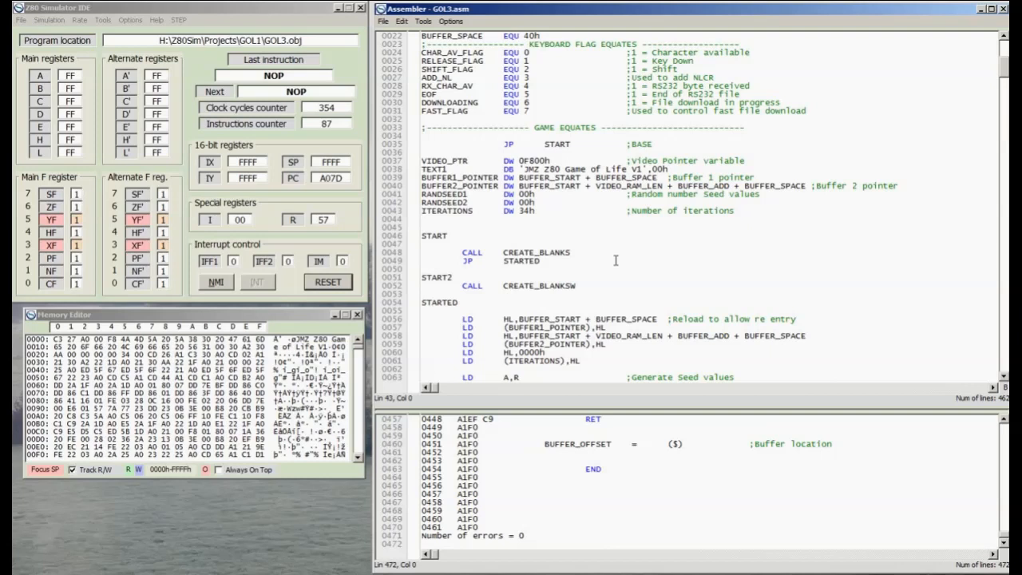
{"action": "mouse_move", "coordinate": [671, 271]}
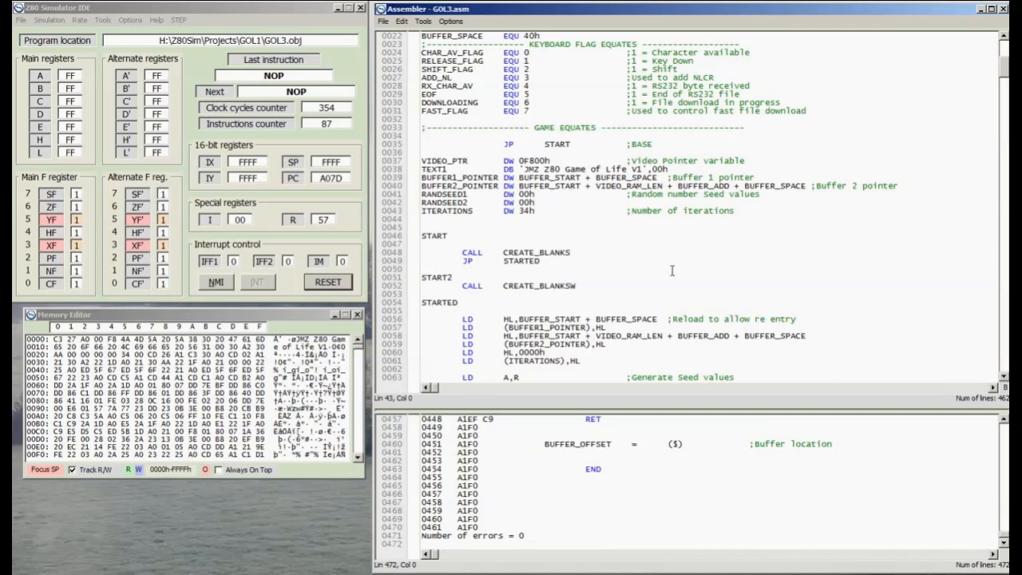
{"action": "mouse_move", "coordinate": [703, 257]}
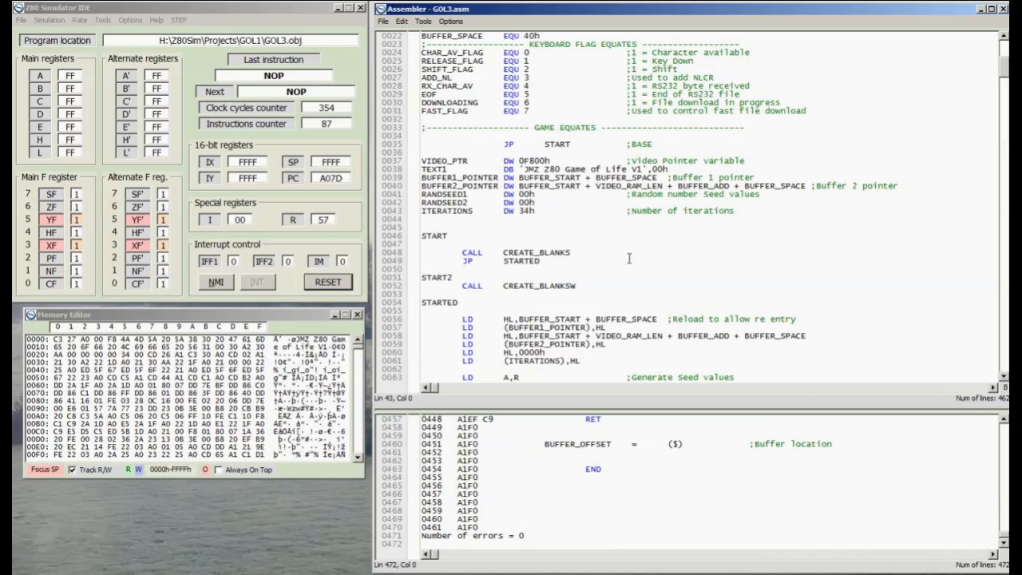
{"action": "mouse_move", "coordinate": [656, 249]}
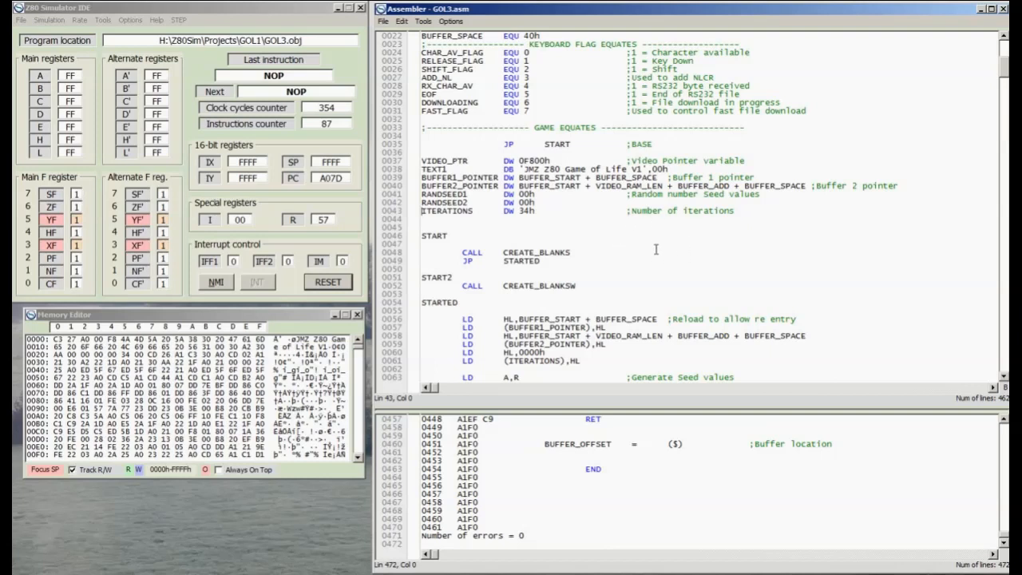
{"action": "mouse_move", "coordinate": [647, 274]}
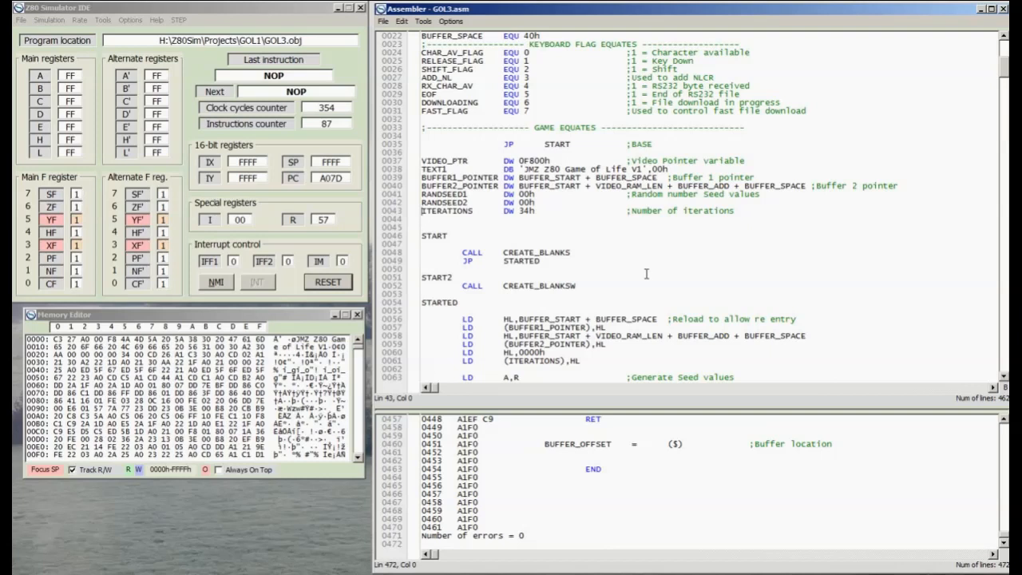
{"action": "mouse_move", "coordinate": [636, 220]}
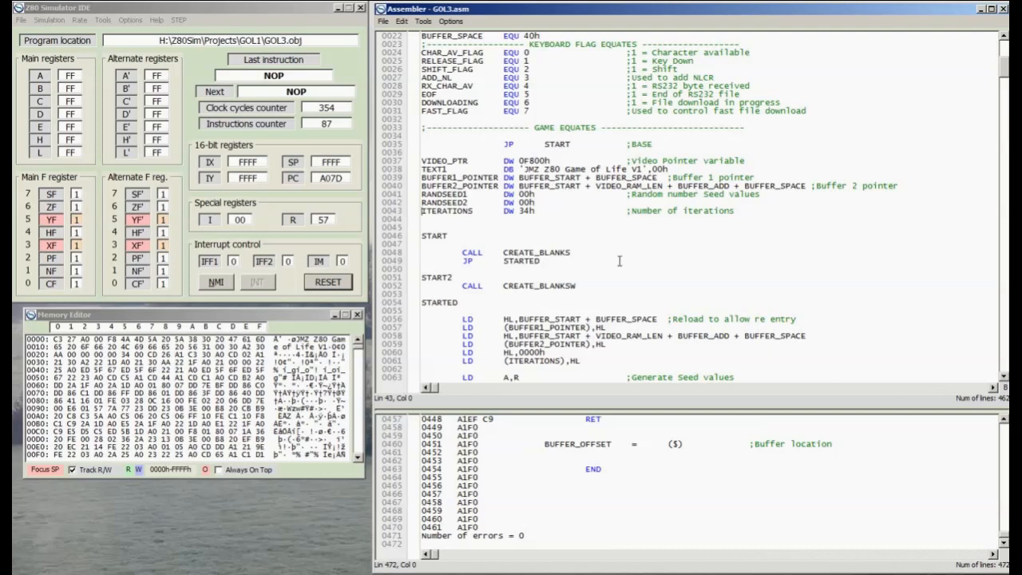
{"action": "mouse_move", "coordinate": [664, 253]}
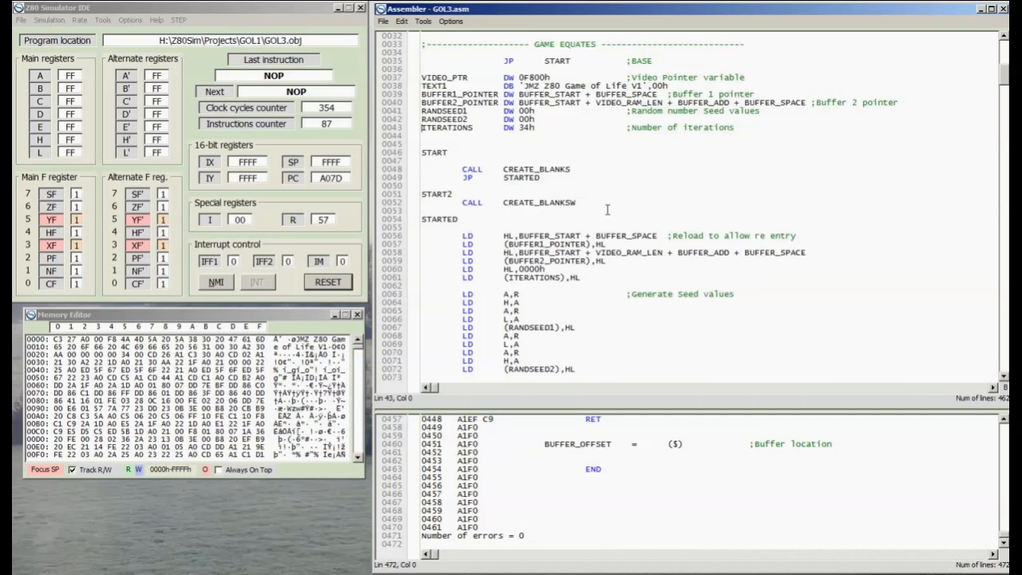
{"action": "scroll", "scroll_direction": "down", "scroll_amount": 3}
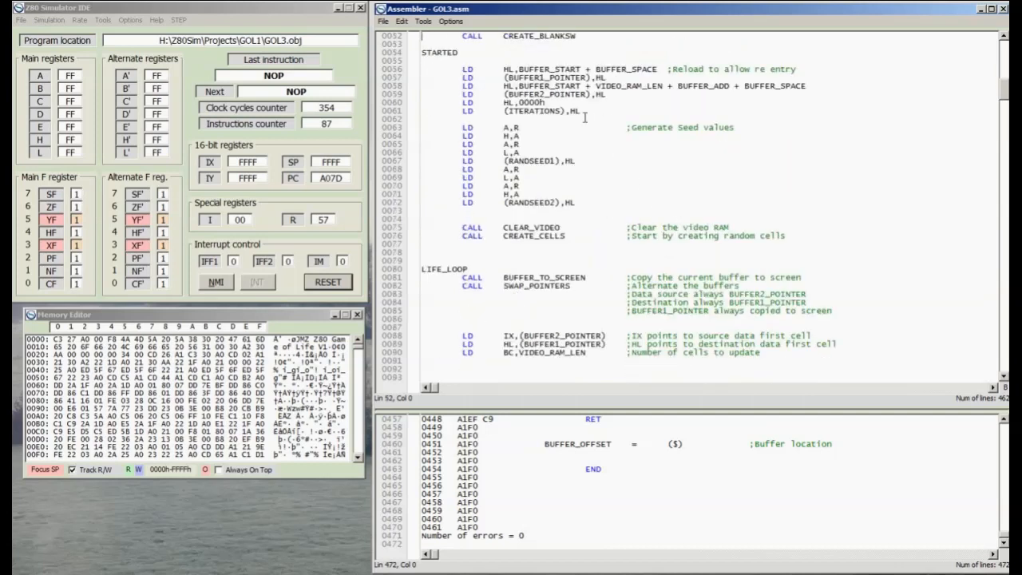
{"action": "scroll", "scroll_direction": "up", "scroll_amount": 3}
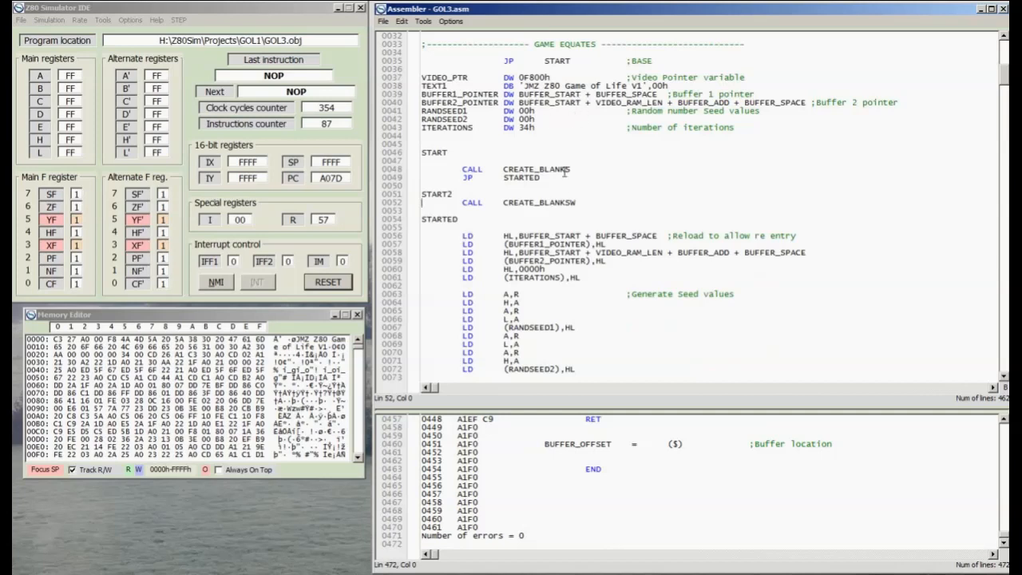
{"action": "scroll", "scroll_direction": "down", "scroll_amount": 3}
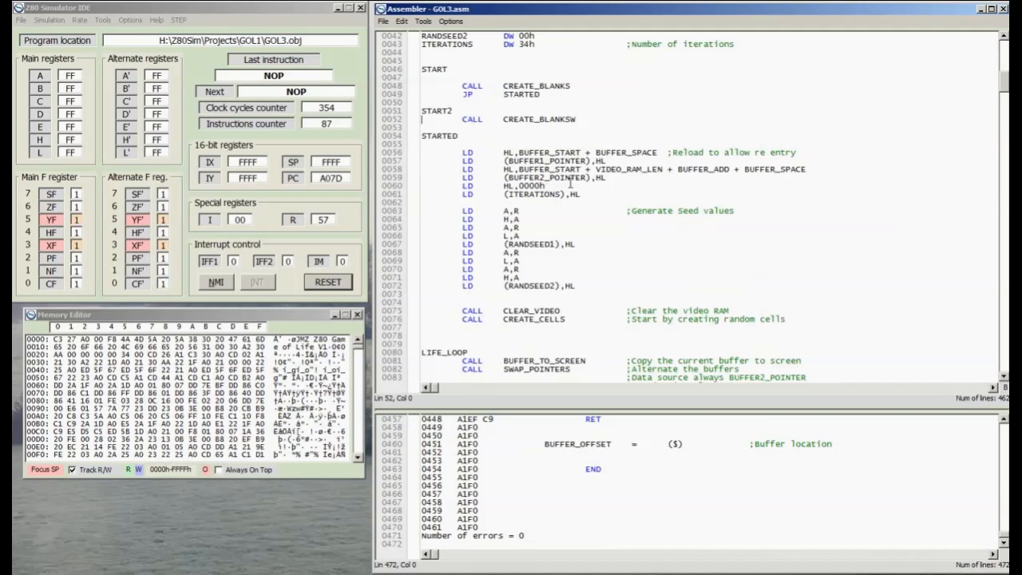
{"action": "mouse_move", "coordinate": [576, 215]}
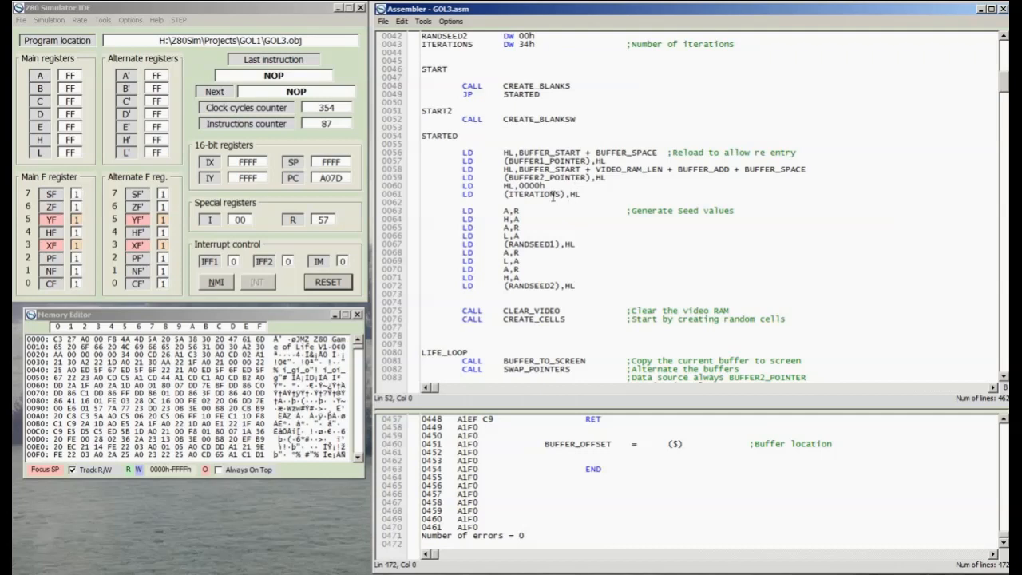
{"action": "scroll", "scroll_direction": "down", "scroll_amount": 3}
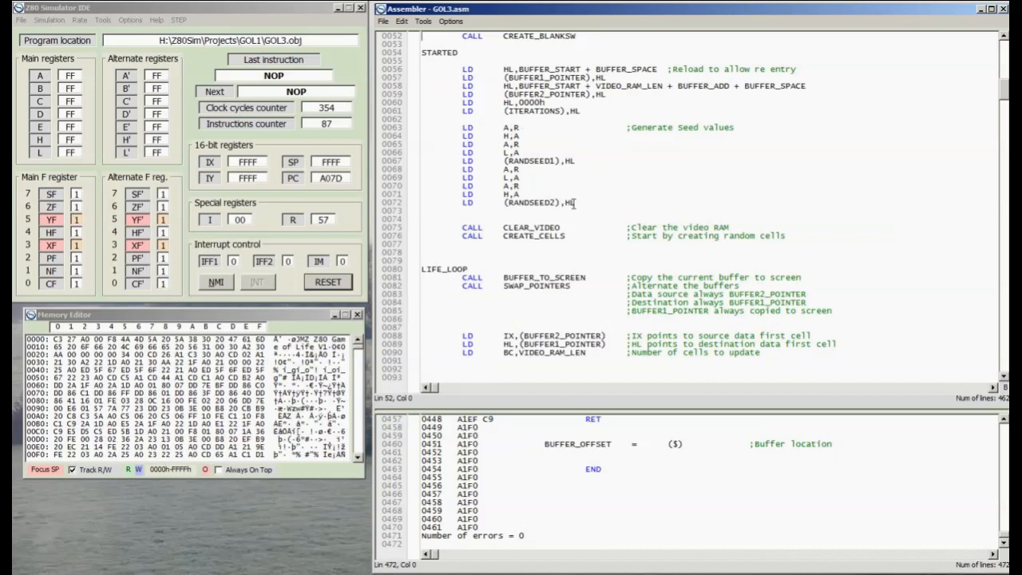
{"action": "mouse_move", "coordinate": [543, 195]}
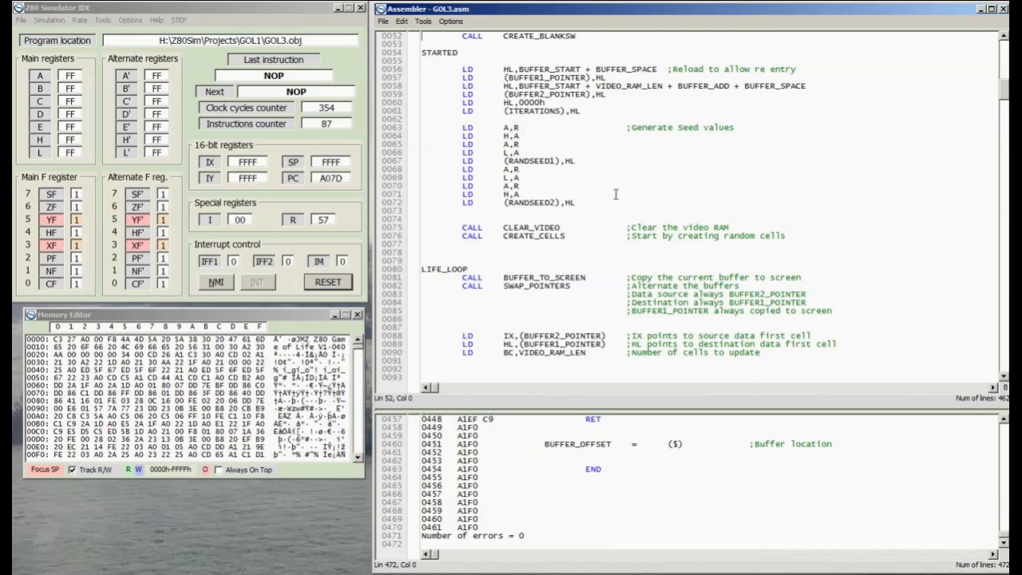
{"action": "mouse_move", "coordinate": [543, 126]}
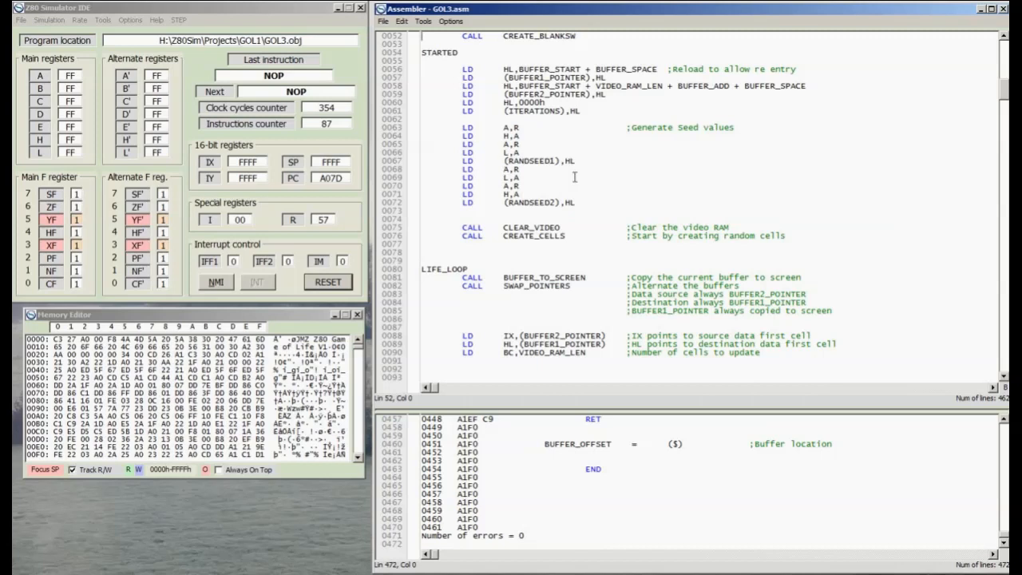
{"action": "scroll", "scroll_direction": "down", "scroll_amount": 3}
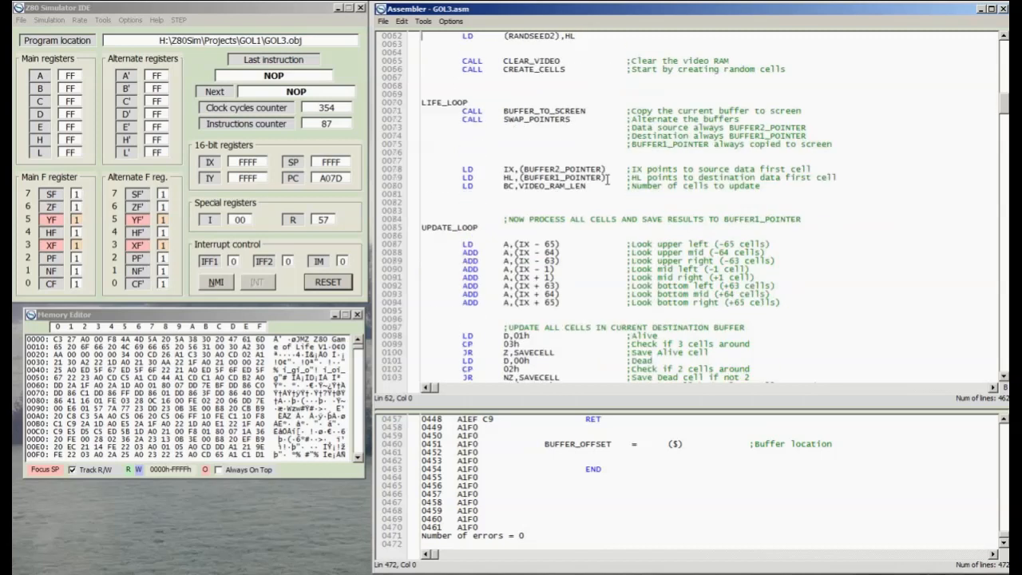
{"action": "scroll", "scroll_direction": "down", "scroll_amount": 3}
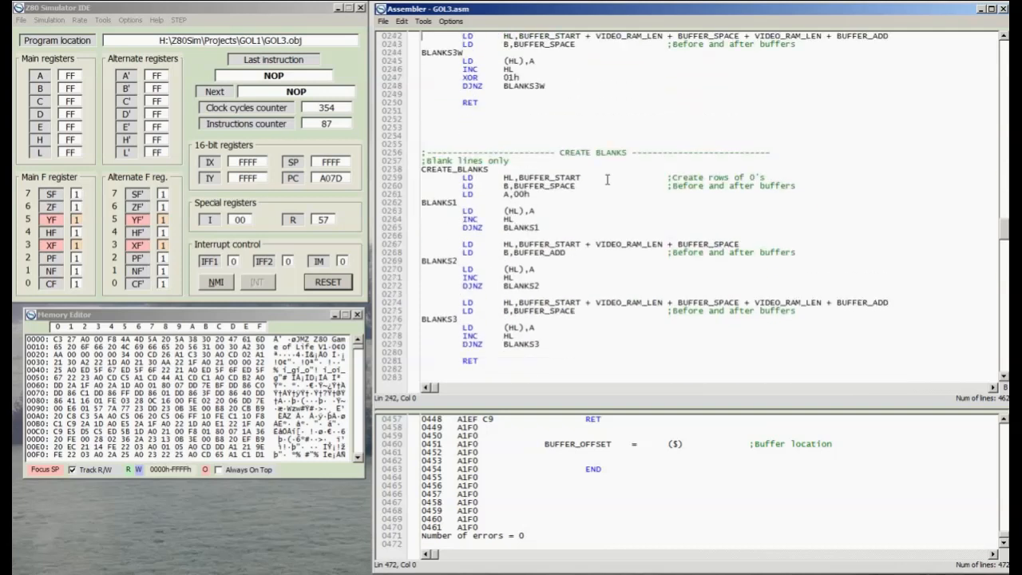
{"action": "scroll", "scroll_direction": "down", "scroll_amount": 3}
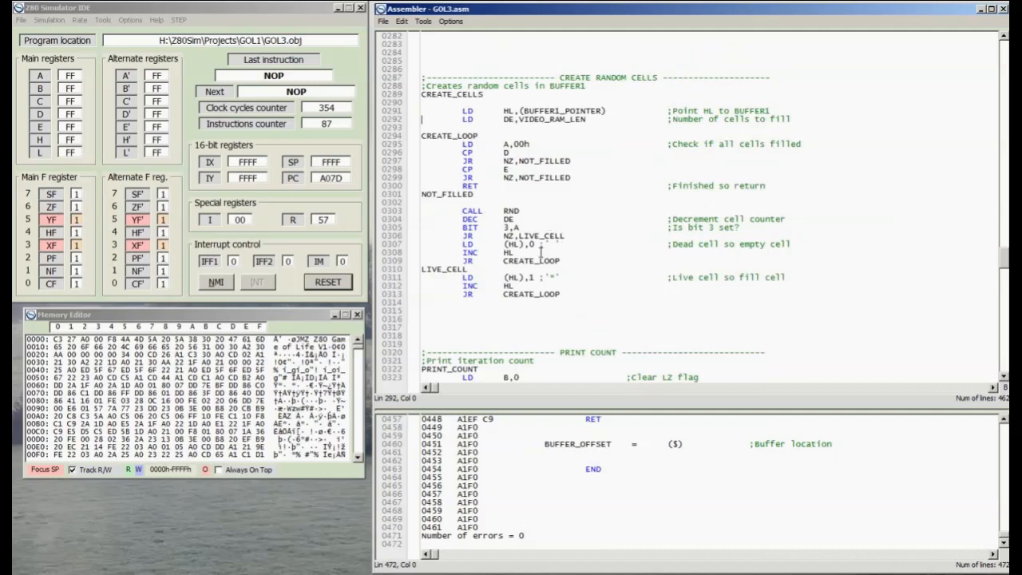
{"action": "scroll", "scroll_direction": "down", "scroll_amount": 3}
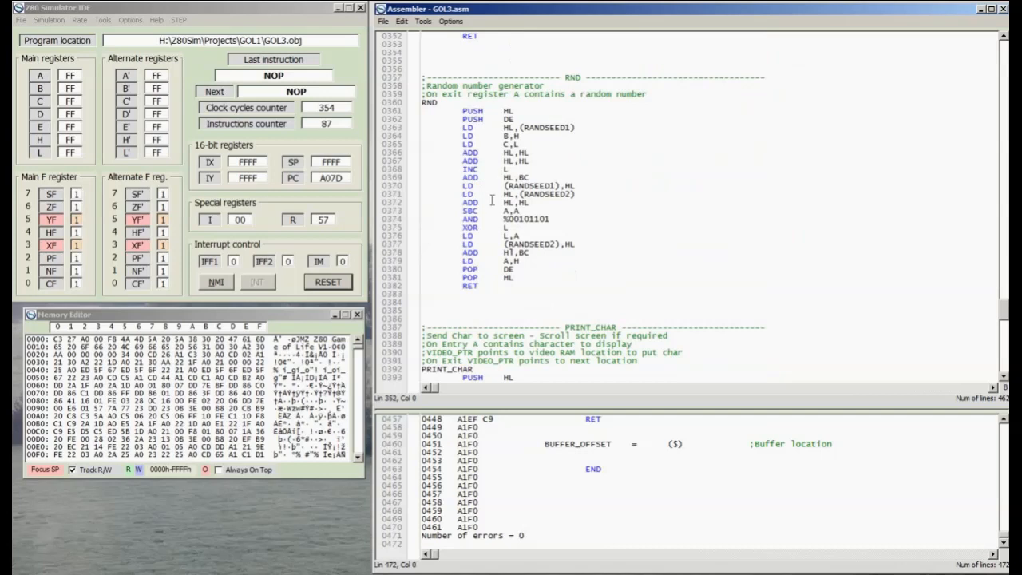
{"action": "scroll", "scroll_direction": "up", "scroll_amount": 3}
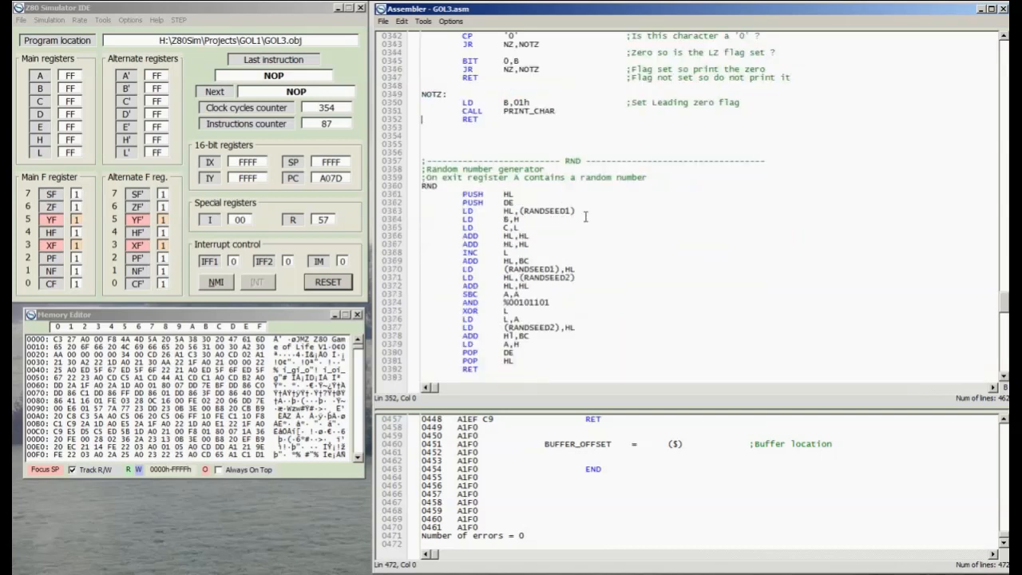
{"action": "scroll", "scroll_direction": "up", "scroll_amount": 3}
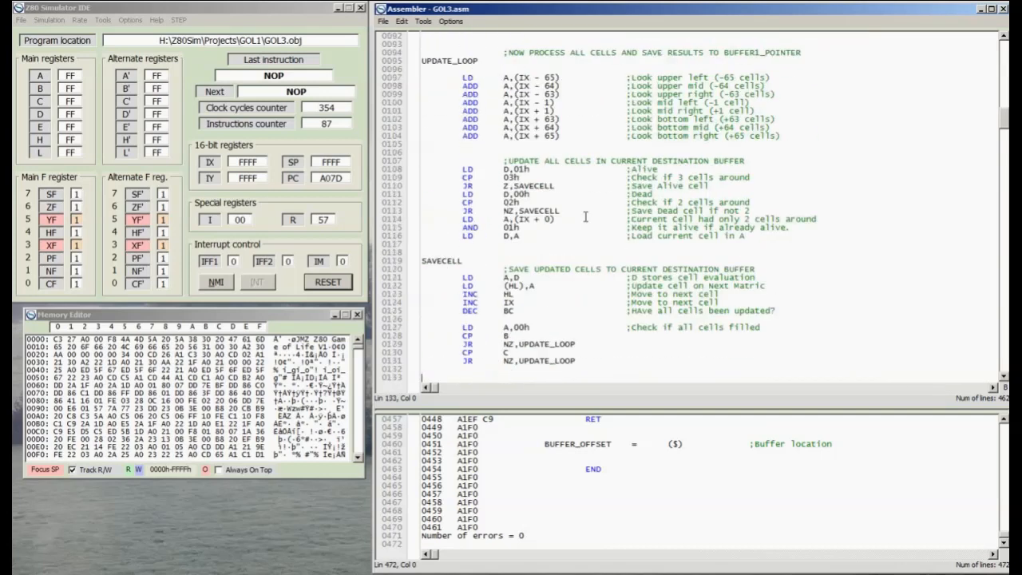
{"action": "scroll", "scroll_direction": "up", "scroll_amount": 3}
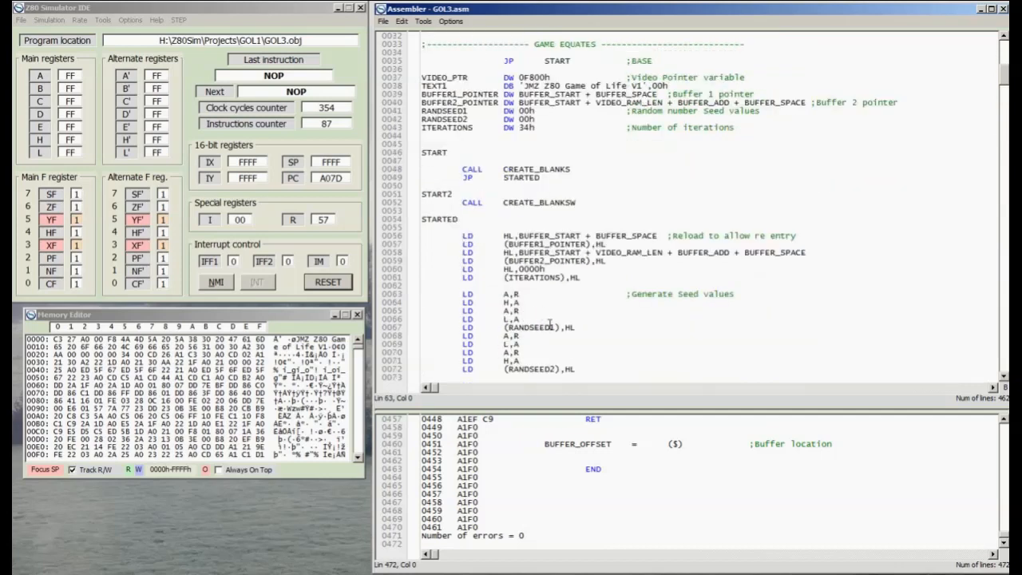
{"action": "scroll", "scroll_direction": "down", "scroll_amount": 3}
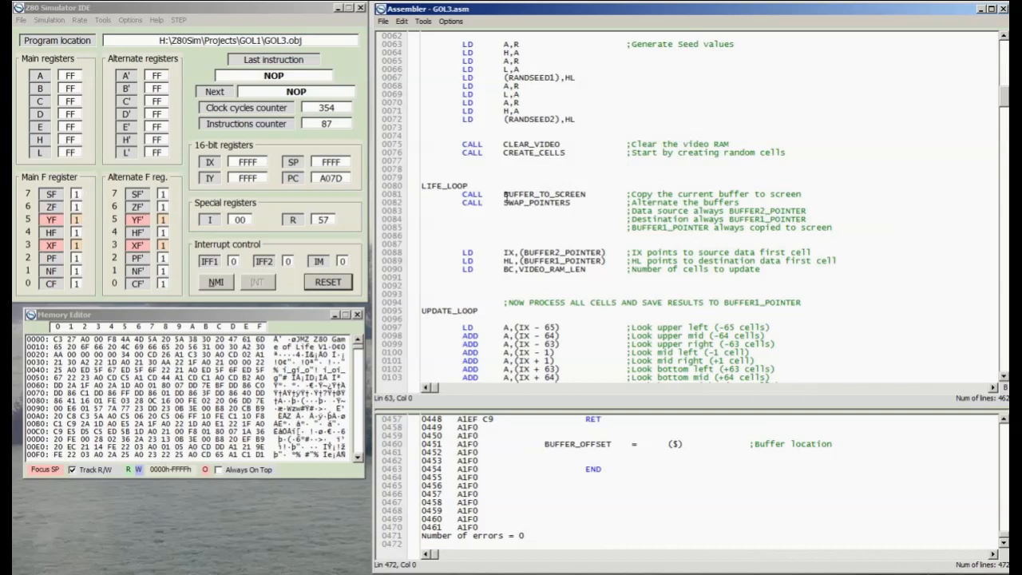
{"action": "mouse_move", "coordinate": [556, 193]}
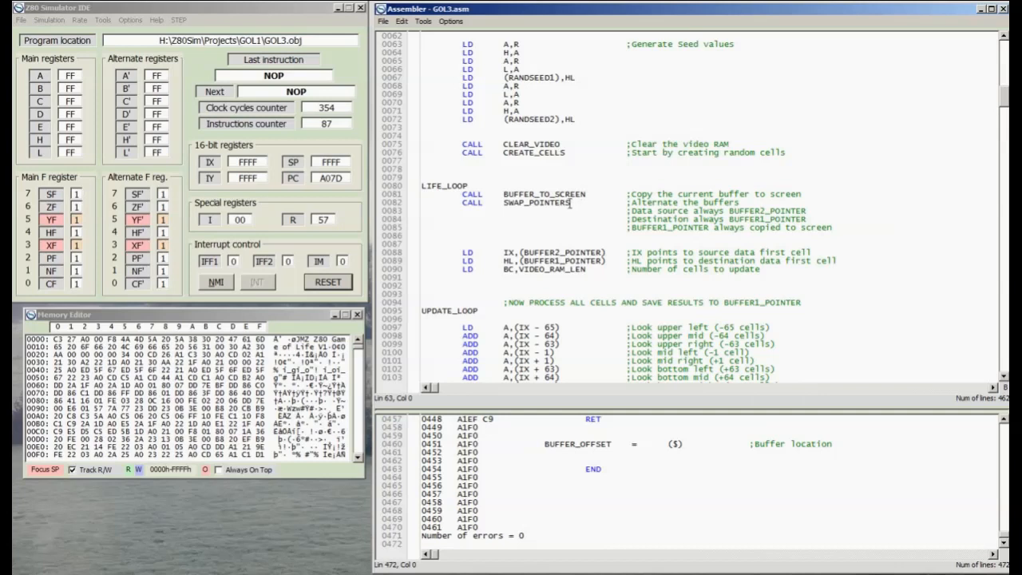
{"action": "scroll", "scroll_direction": "down", "scroll_amount": 3}
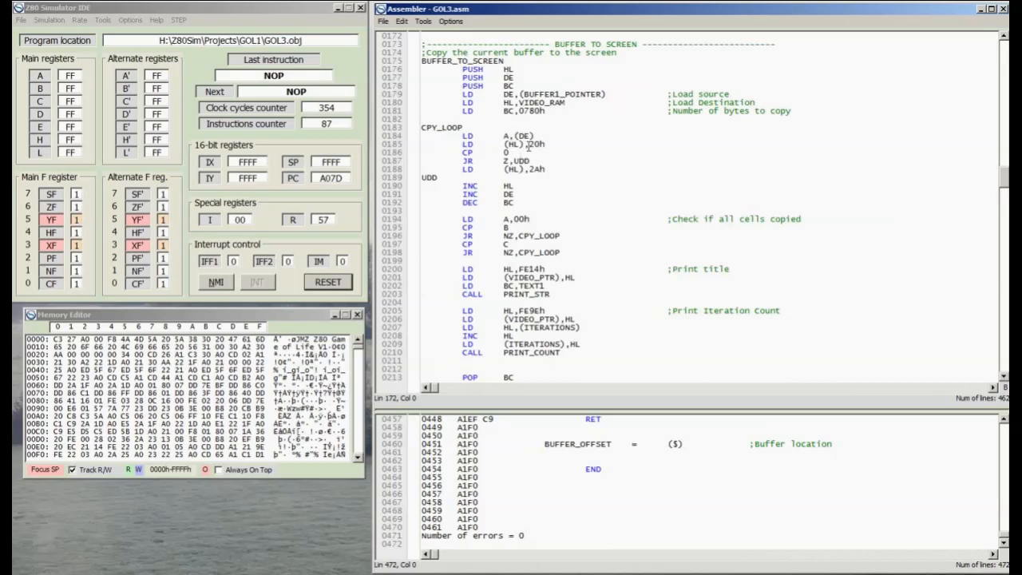
{"action": "mouse_move", "coordinate": [607, 96]}
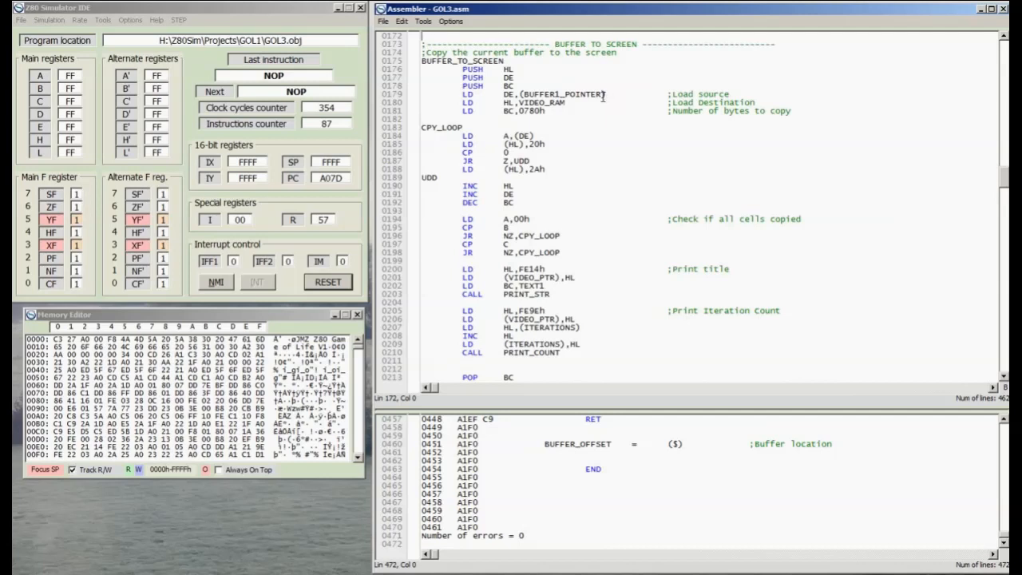
{"action": "scroll", "scroll_direction": "down", "scroll_amount": 3}
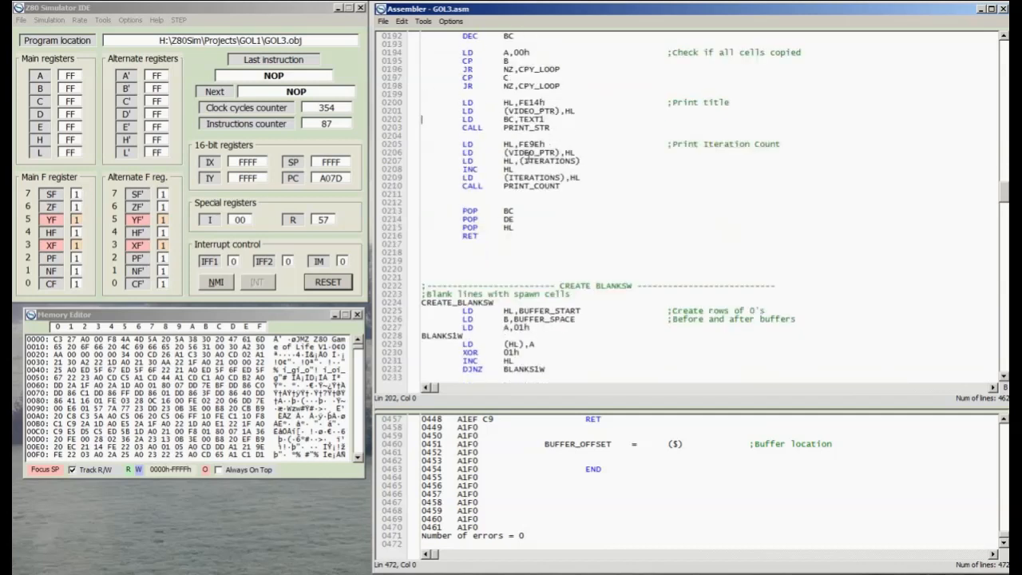
{"action": "scroll", "scroll_direction": "up", "scroll_amount": 3}
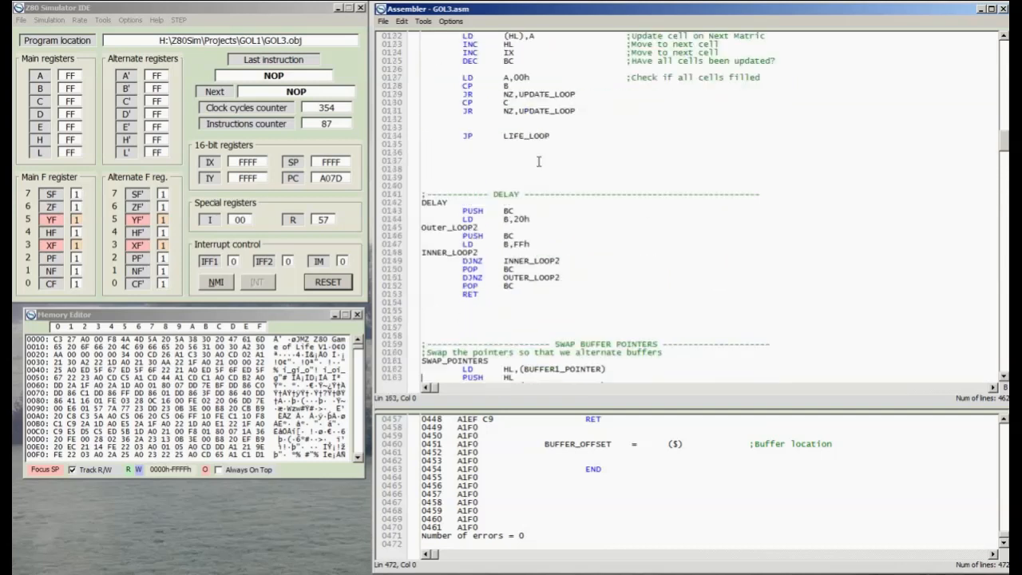
{"action": "scroll", "scroll_direction": "up", "scroll_amount": 3}
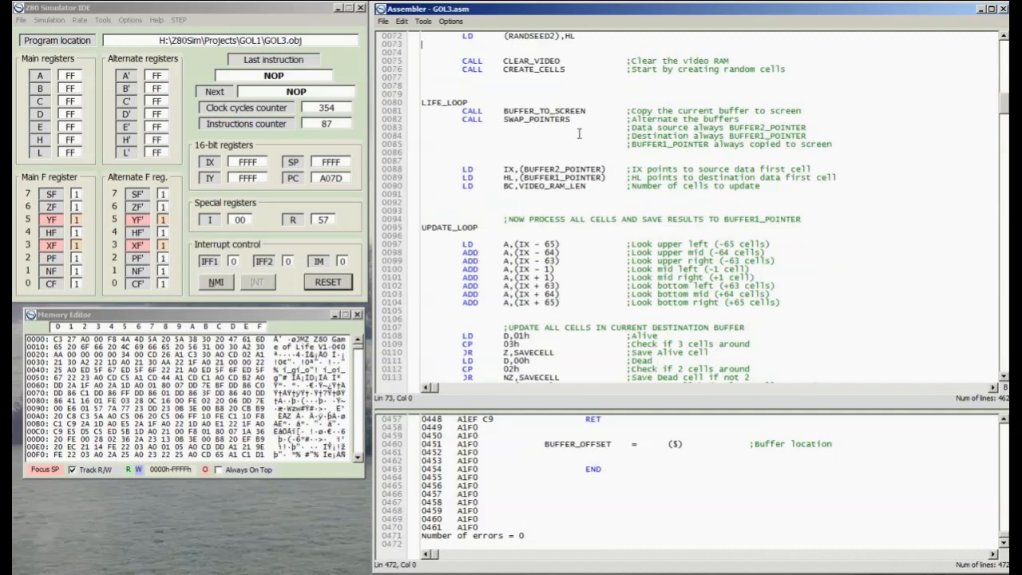
{"action": "mouse_move", "coordinate": [585, 124]}
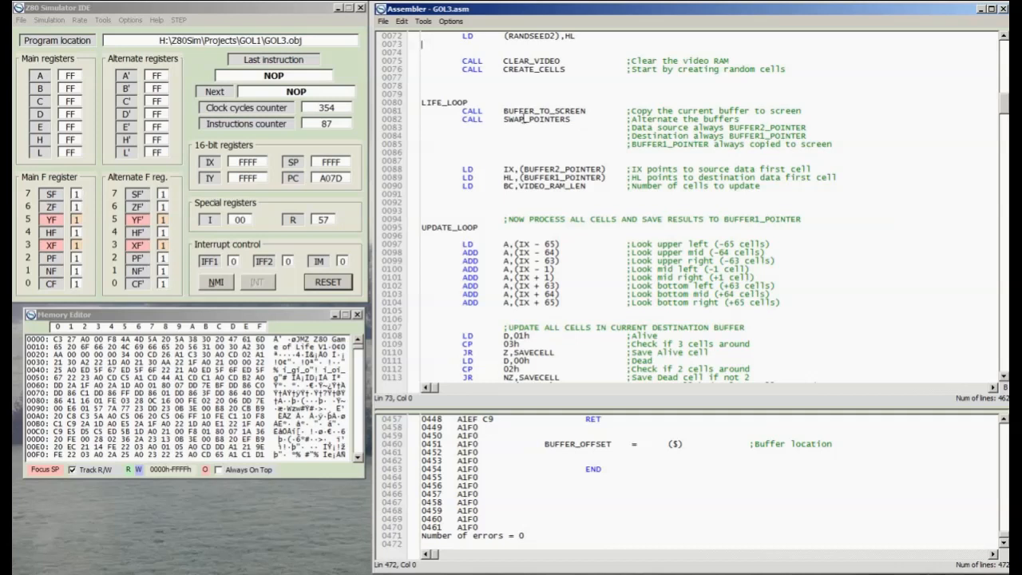
{"action": "scroll", "scroll_direction": "down", "scroll_amount": 3}
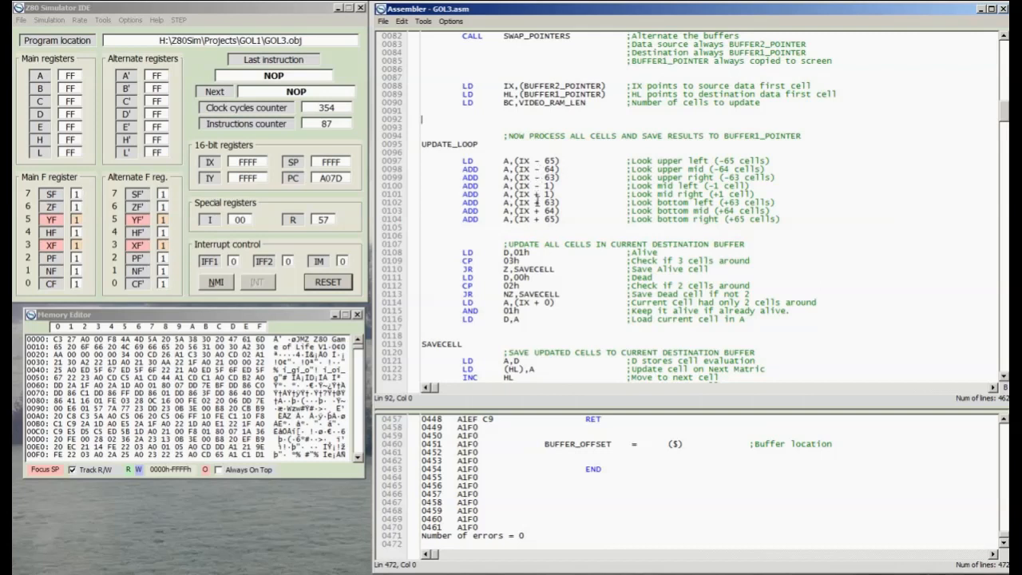
{"action": "mouse_move", "coordinate": [565, 211]}
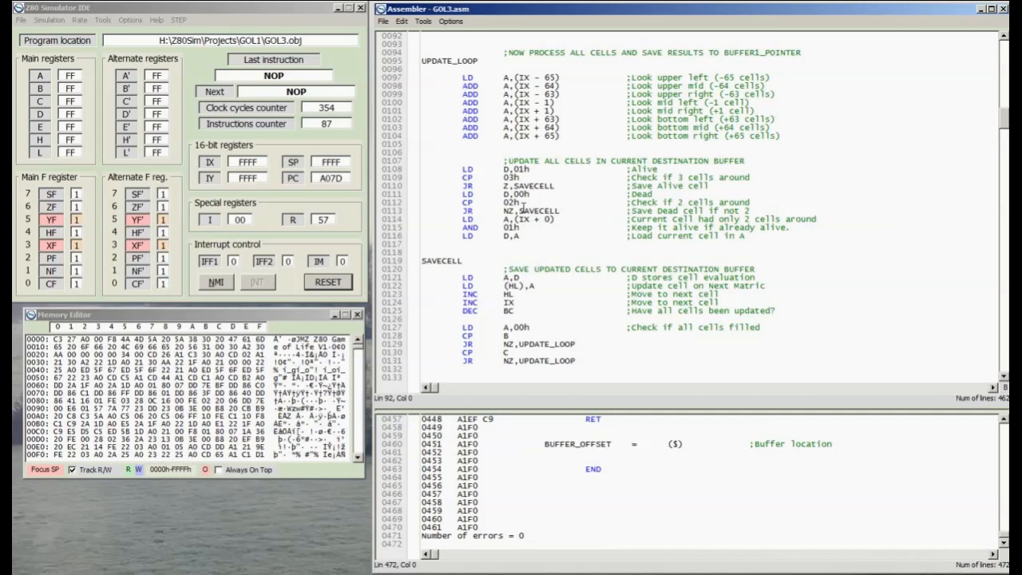
{"action": "scroll", "scroll_direction": "down", "scroll_amount": 3}
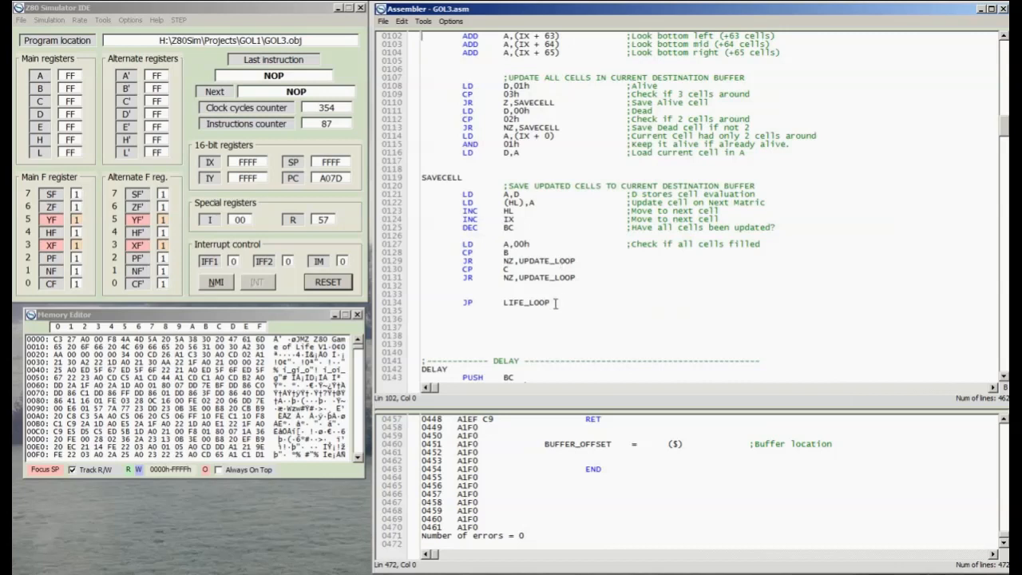
{"action": "scroll", "scroll_direction": "up", "scroll_amount": 3}
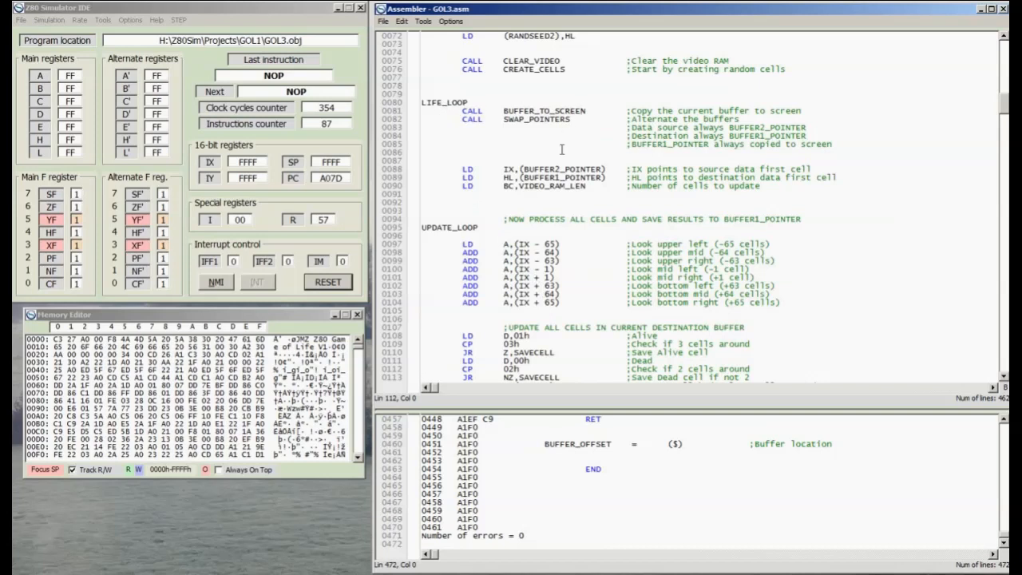
{"action": "scroll", "scroll_direction": "down", "scroll_amount": 3}
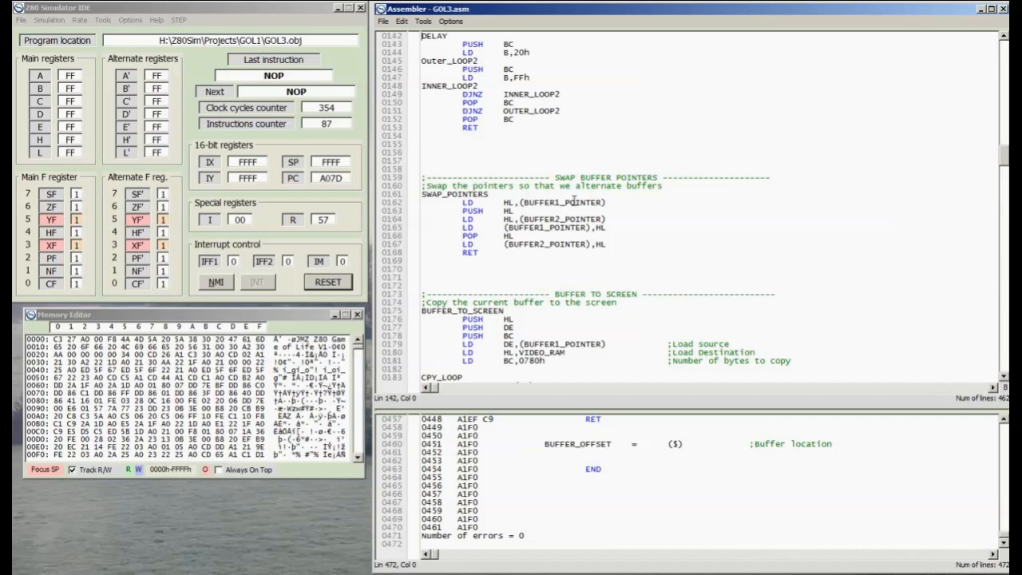
{"action": "scroll", "scroll_direction": "down", "scroll_amount": 3}
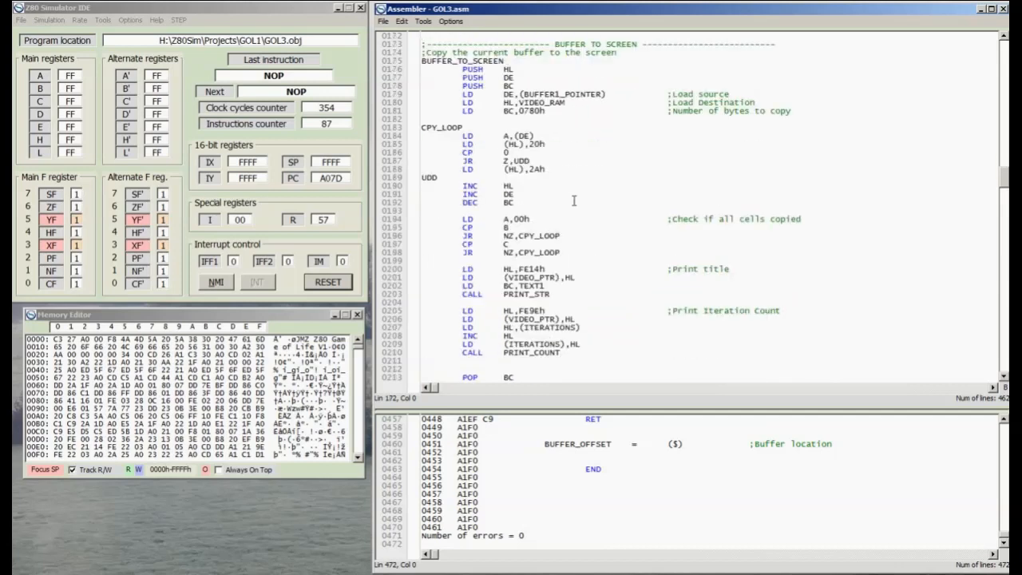
{"action": "scroll", "scroll_direction": "down", "scroll_amount": 3}
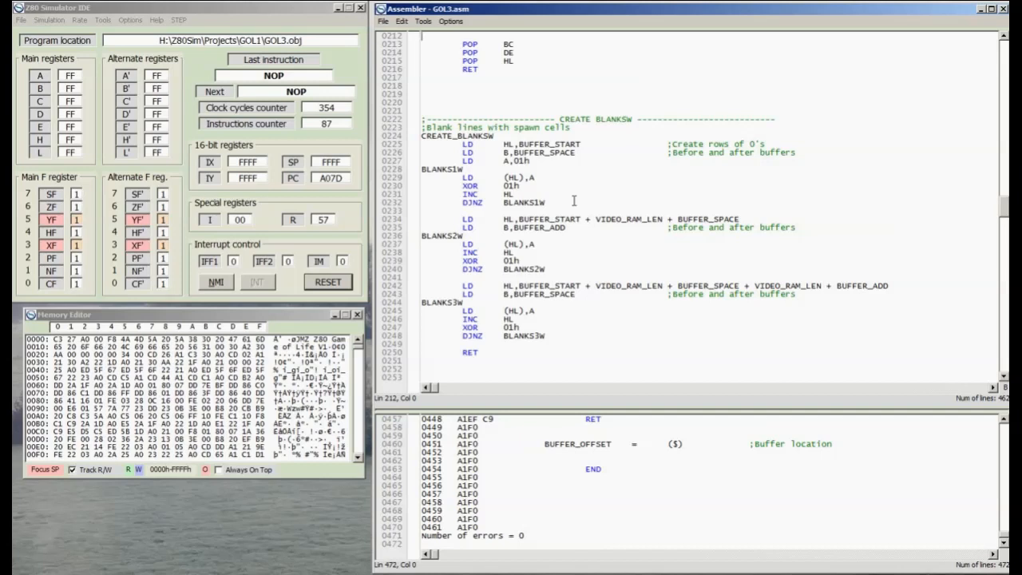
{"action": "scroll", "scroll_direction": "down", "scroll_amount": 3}
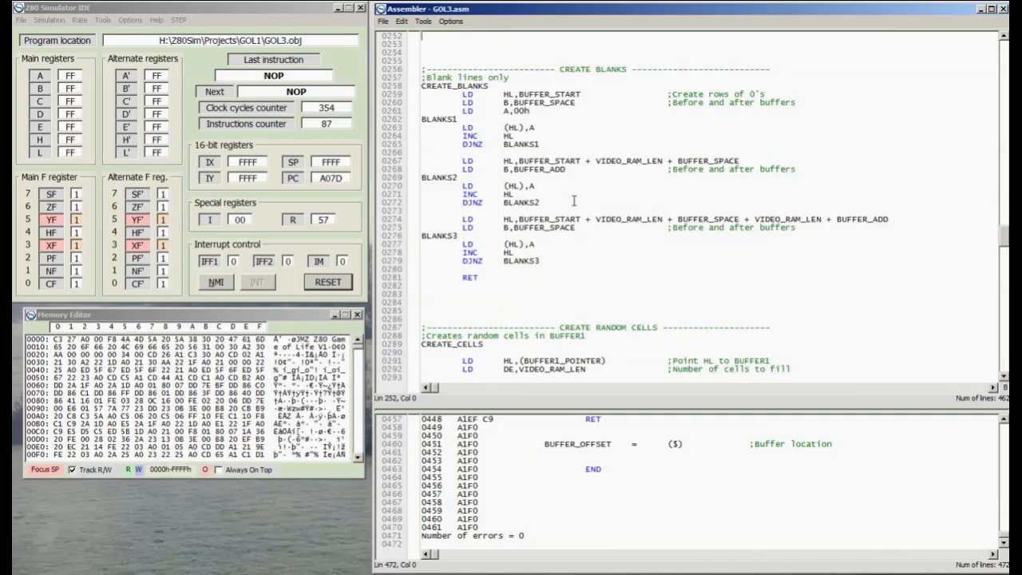
{"action": "scroll", "scroll_direction": "down", "scroll_amount": 3}
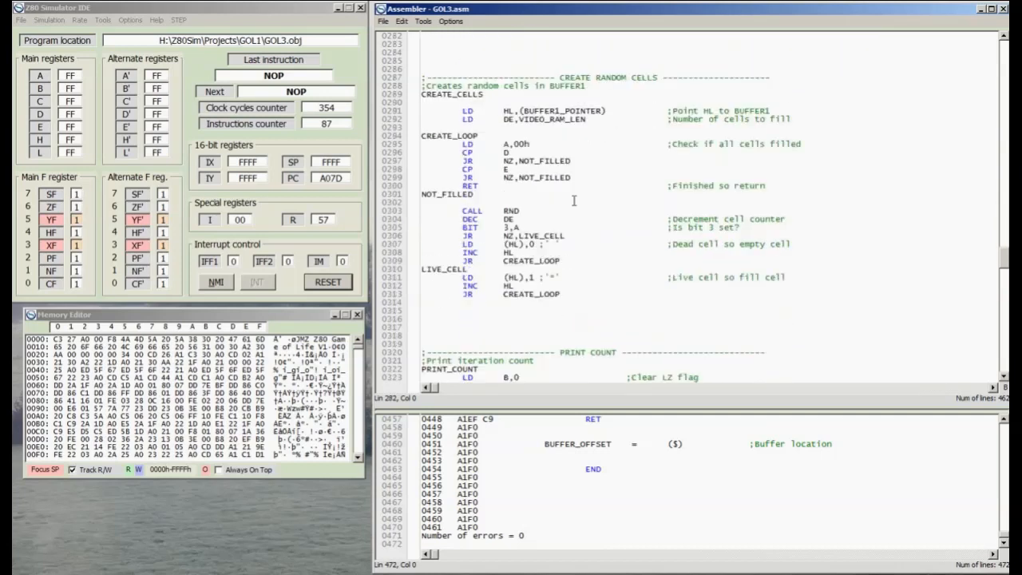
{"action": "scroll", "scroll_direction": "down", "scroll_amount": 3}
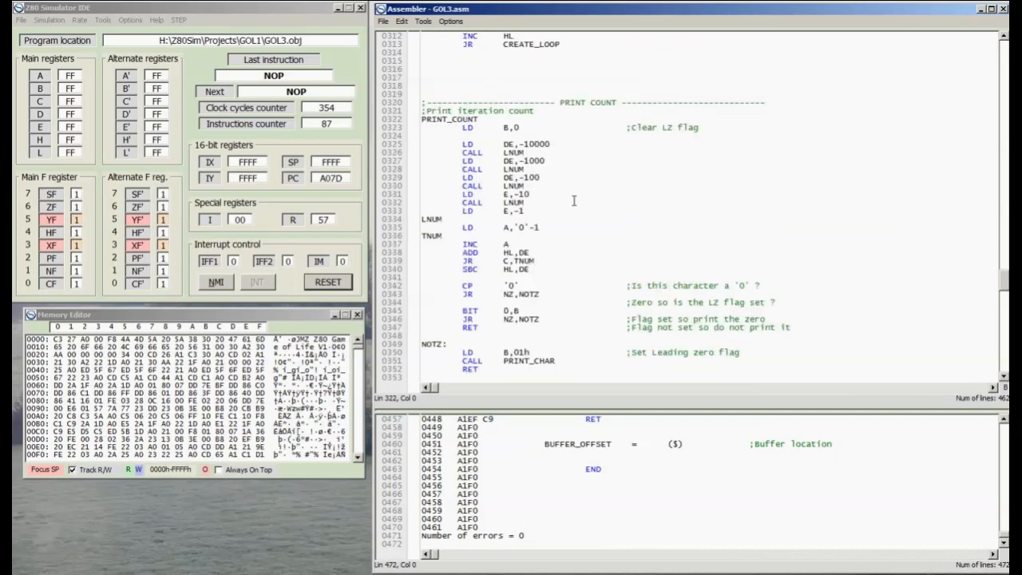
{"action": "scroll", "scroll_direction": "down", "scroll_amount": 3}
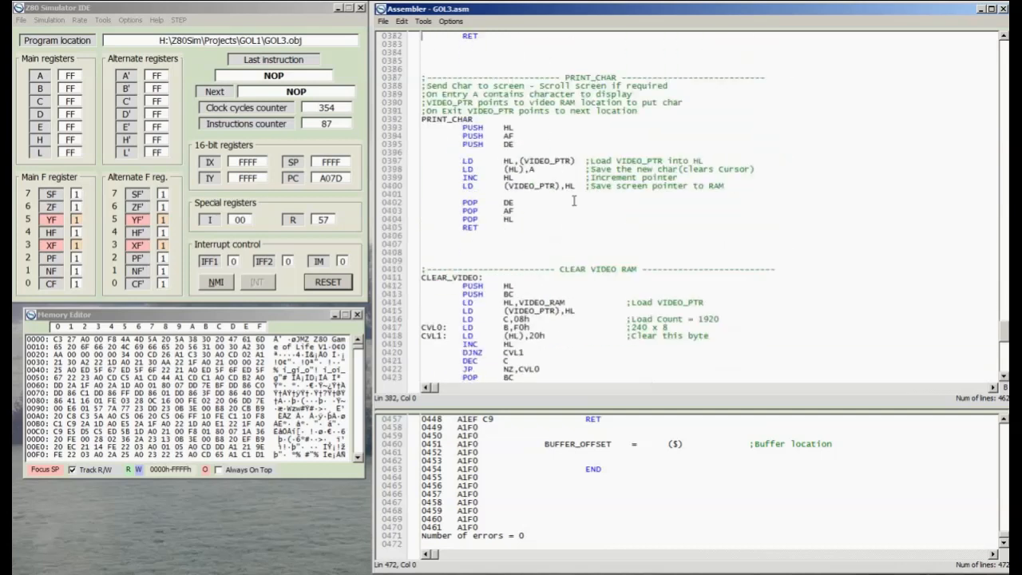
{"action": "scroll", "scroll_direction": "down", "scroll_amount": 3}
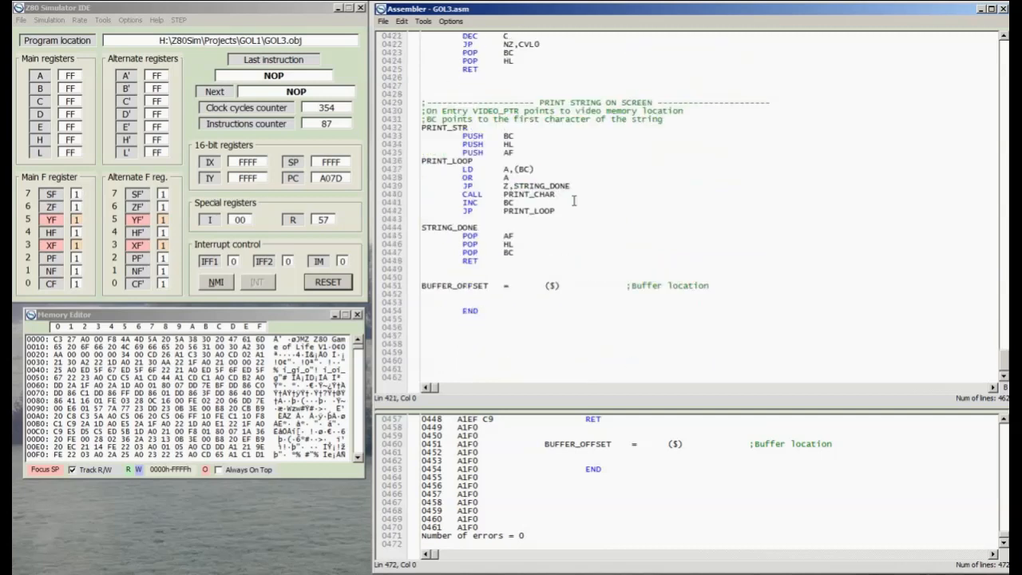
{"action": "scroll", "scroll_direction": "up", "scroll_amount": 3}
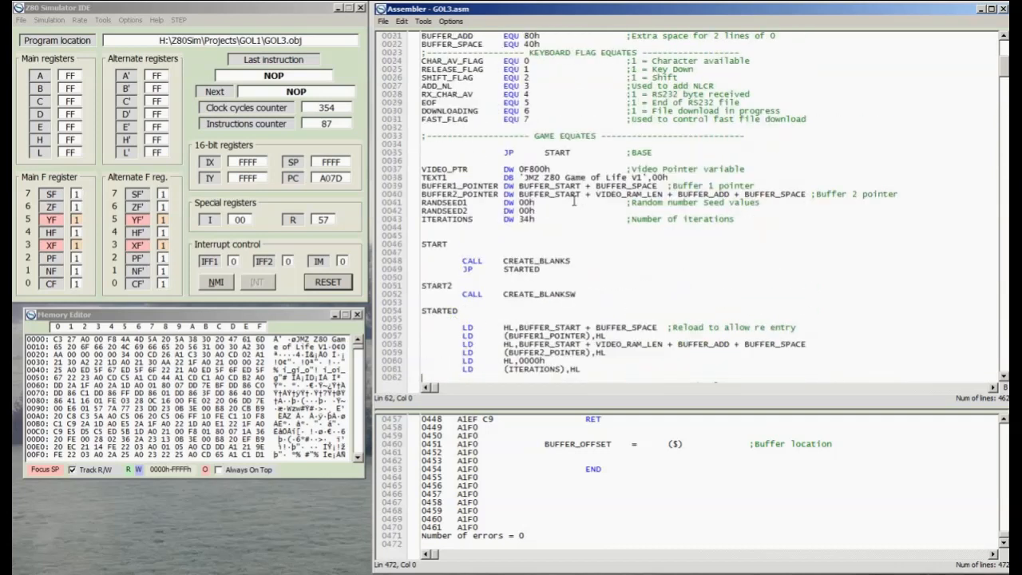
{"action": "scroll", "scroll_direction": "up", "scroll_amount": 3}
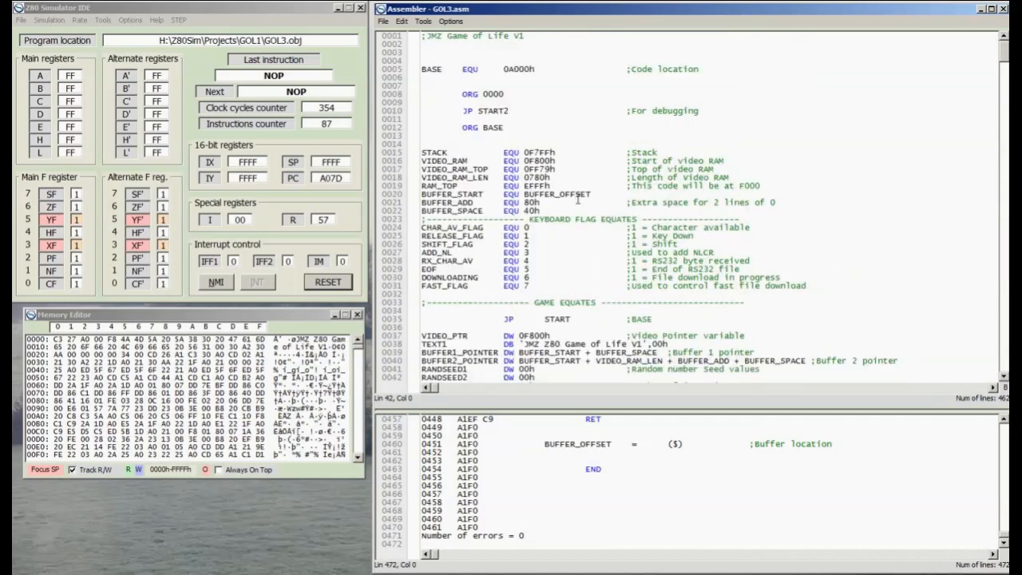